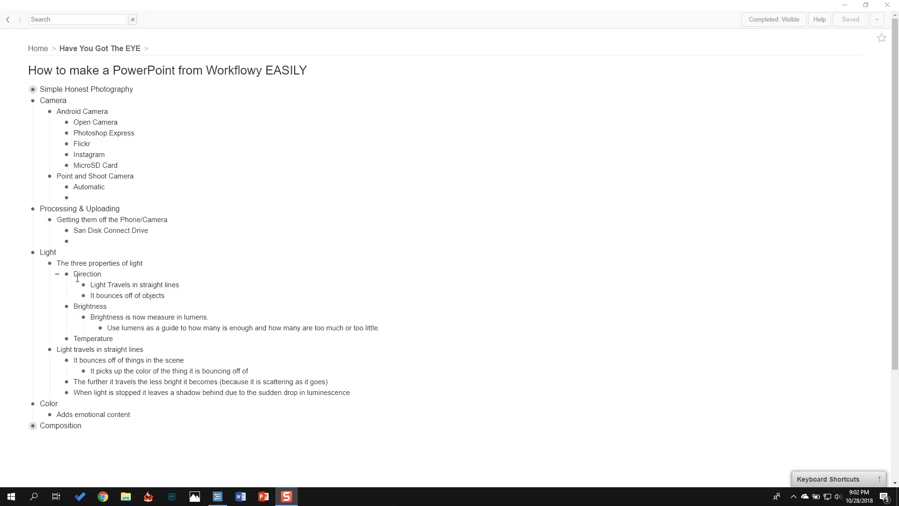
pyautogui.moveTo(84, 325)
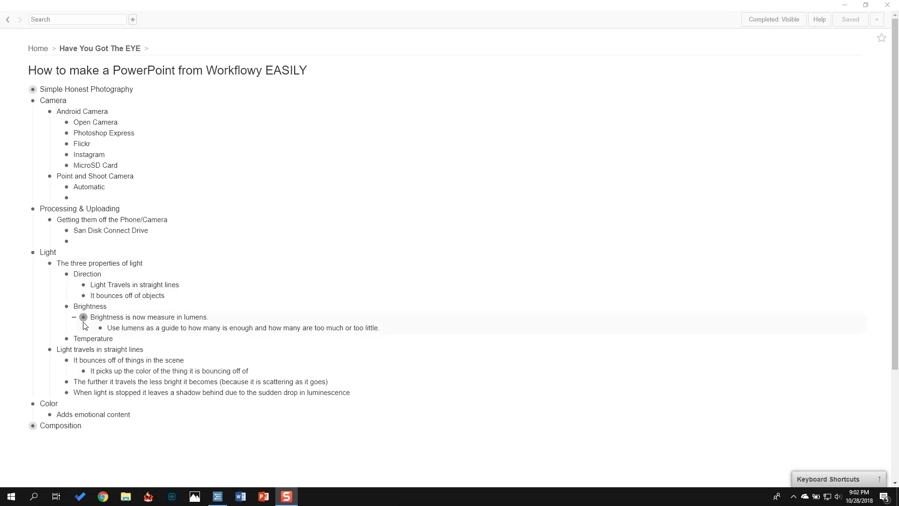
pyautogui.moveTo(57, 278)
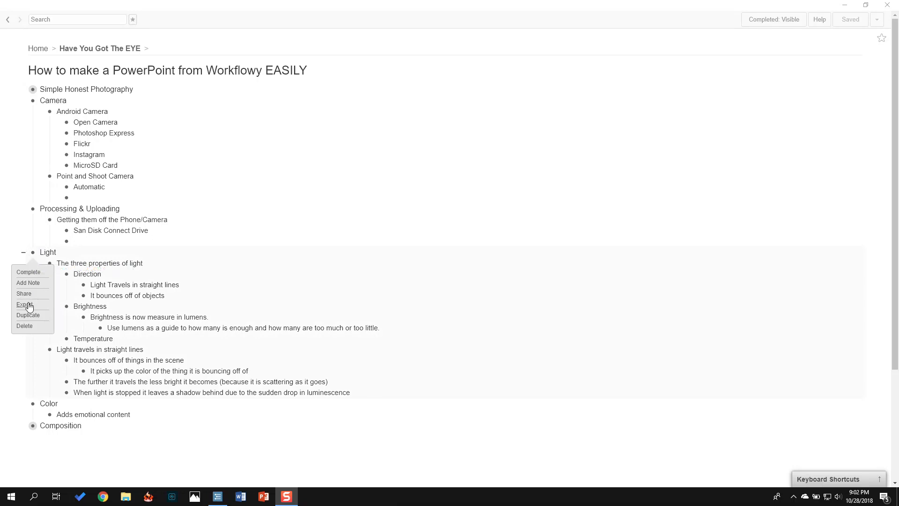
# Step: Export Workflowy's Light branch as a formatted list, copy it, and switch to Word
pyautogui.click(21, 305)
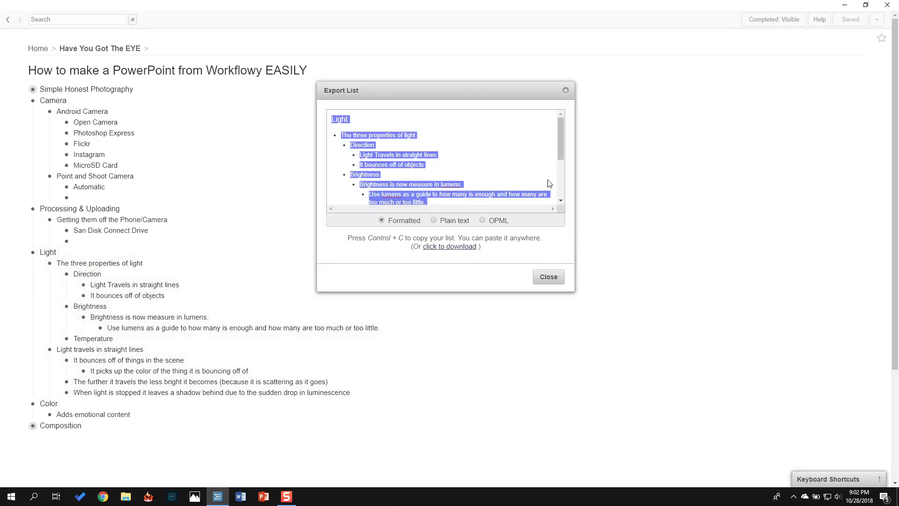
pyautogui.scroll(-3)
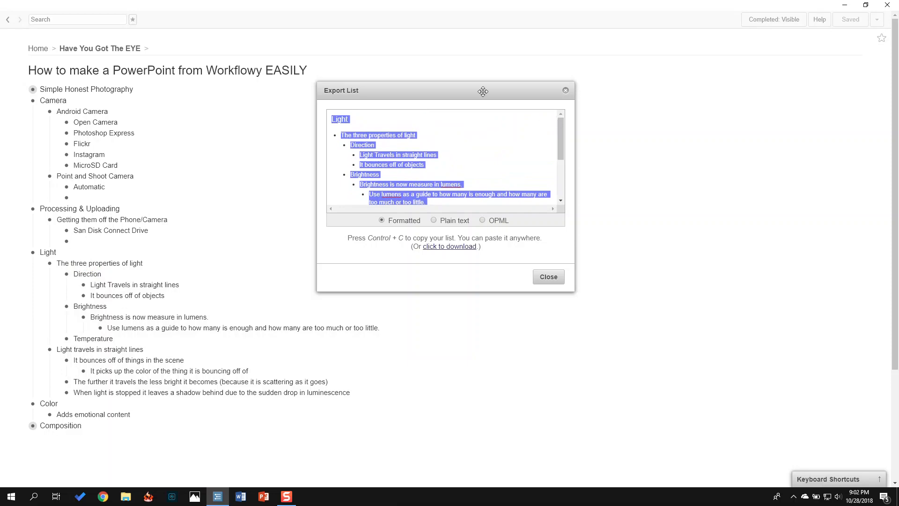
pyautogui.moveTo(483, 92); pyautogui.dragTo(657, 110)
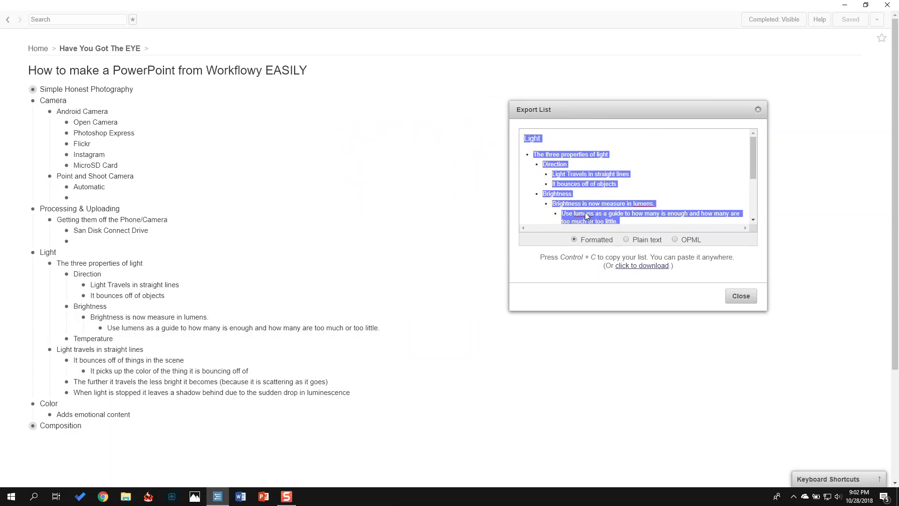
pyautogui.moveTo(500, 100)
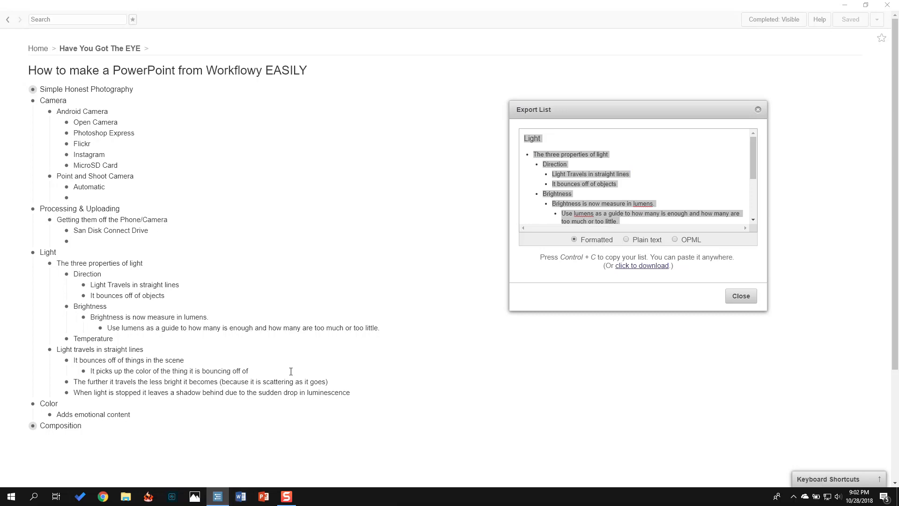
pyautogui.click(239, 497)
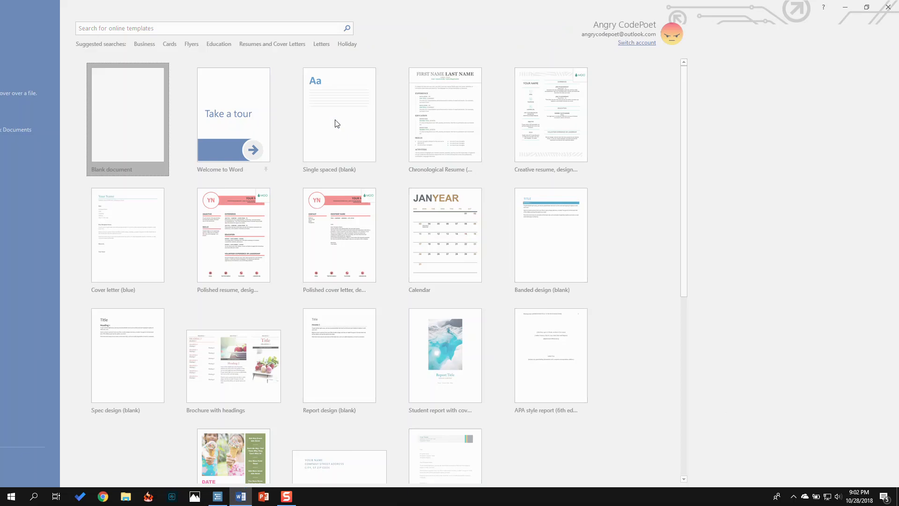
# Step: Create a blank document and paste the copied Light outline into it
pyautogui.click(127, 118)
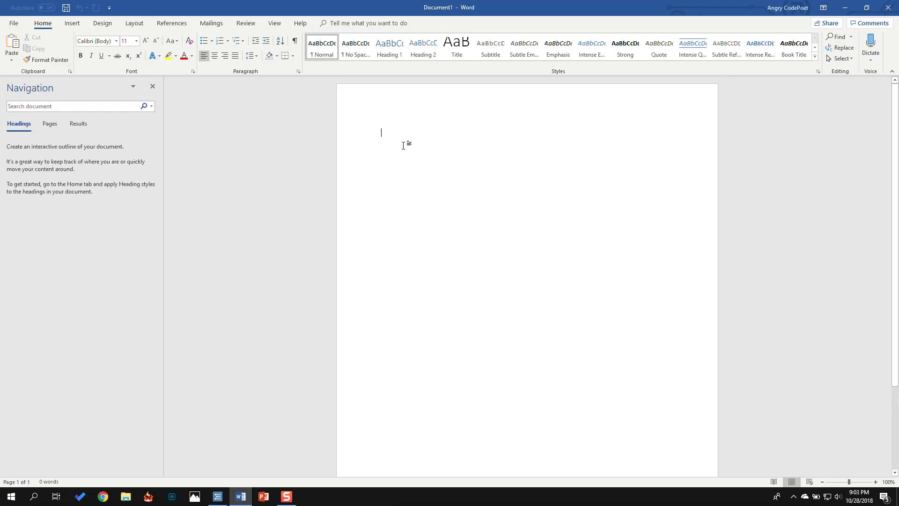
pyautogui.press('ctrl+v')
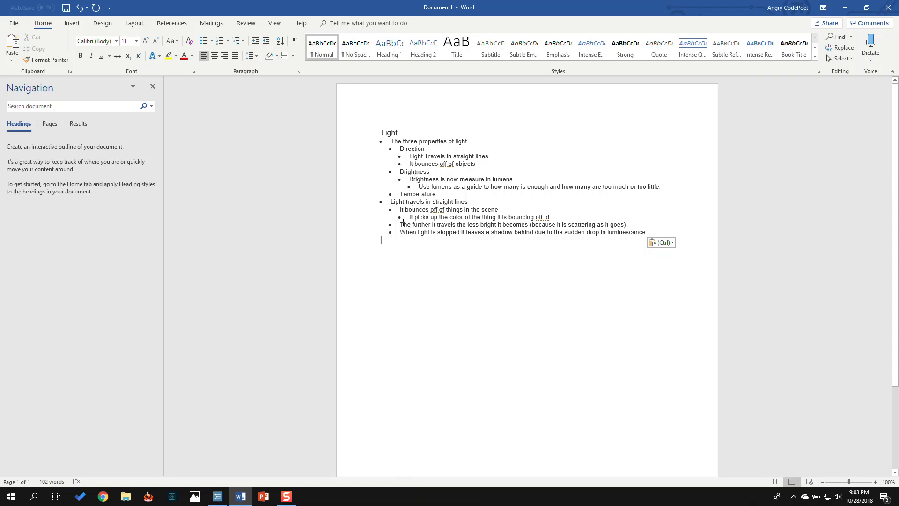
pyautogui.moveTo(407, 179)
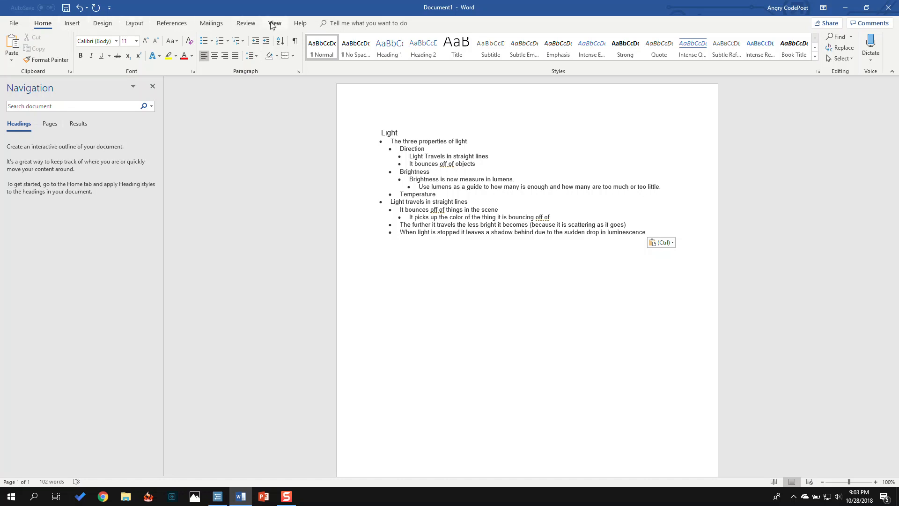
# Step: Switch to Outline view and set every pasted line to outline Level 1
pyautogui.click(274, 23)
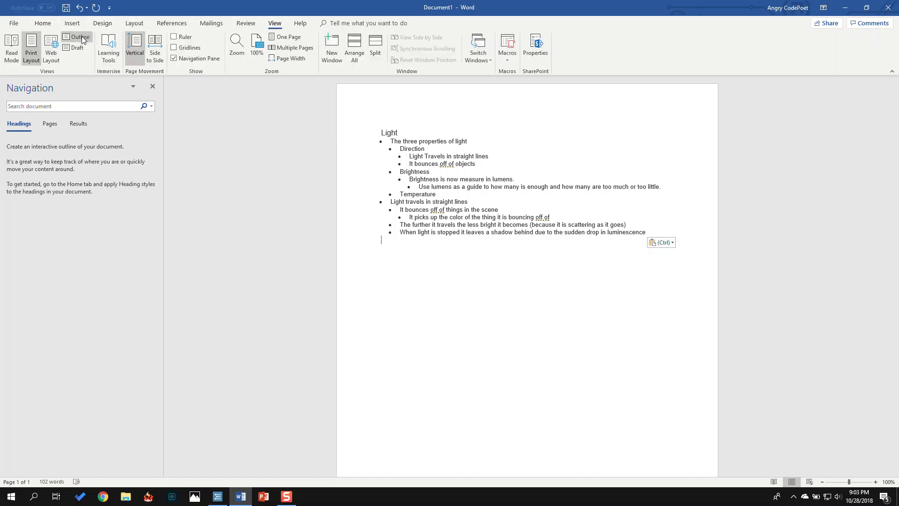
pyautogui.click(80, 37)
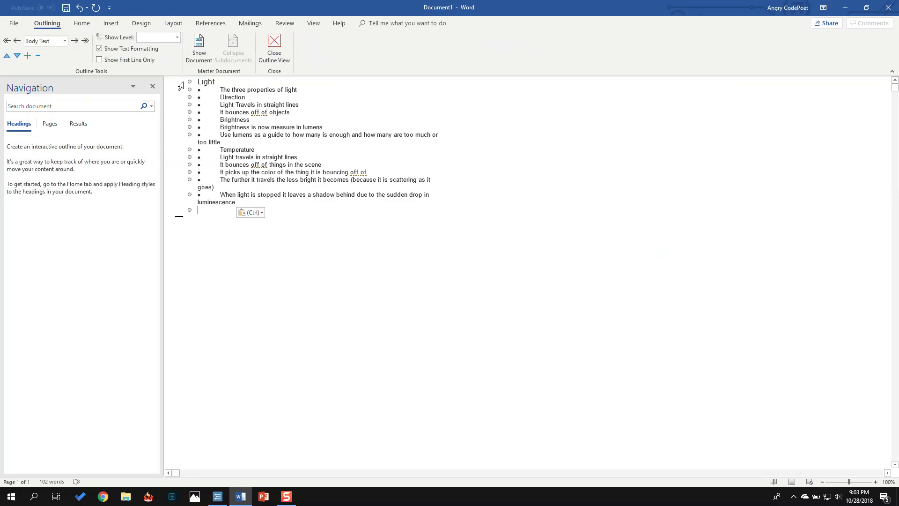
pyautogui.moveTo(193, 98)
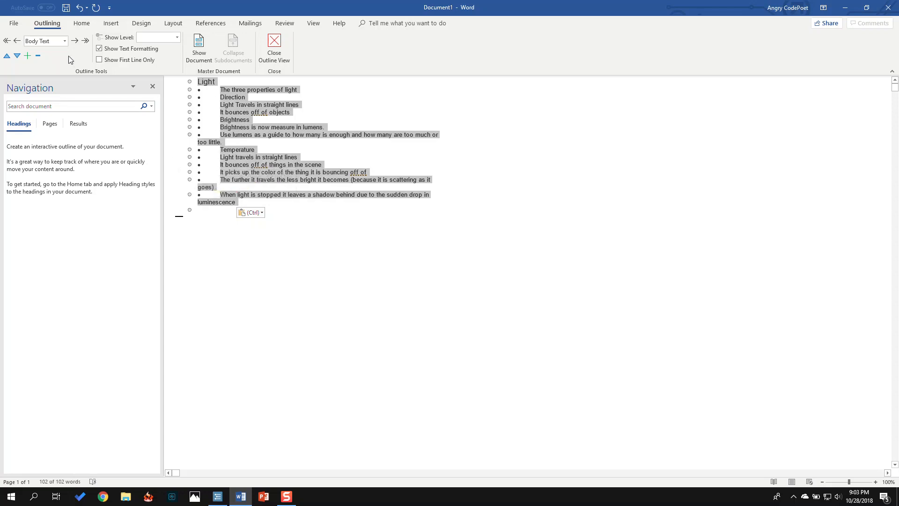
pyautogui.click(65, 41)
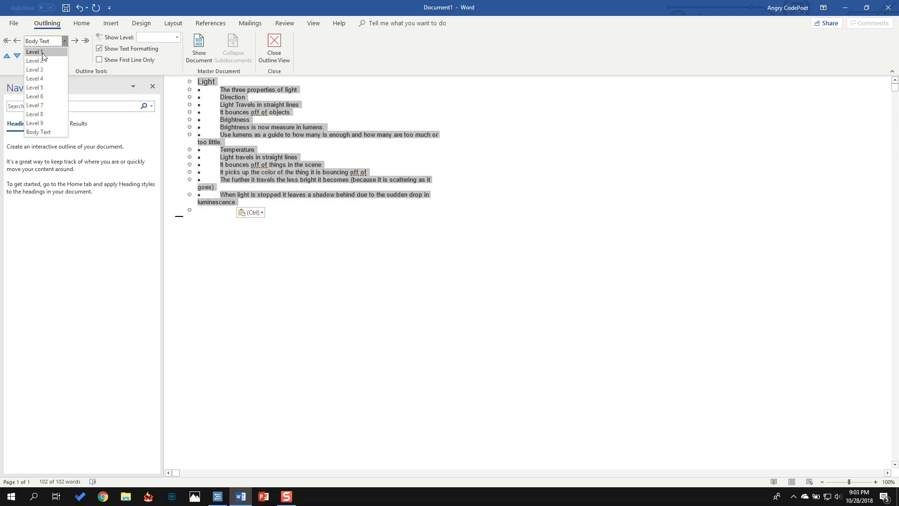
pyautogui.click(33, 51)
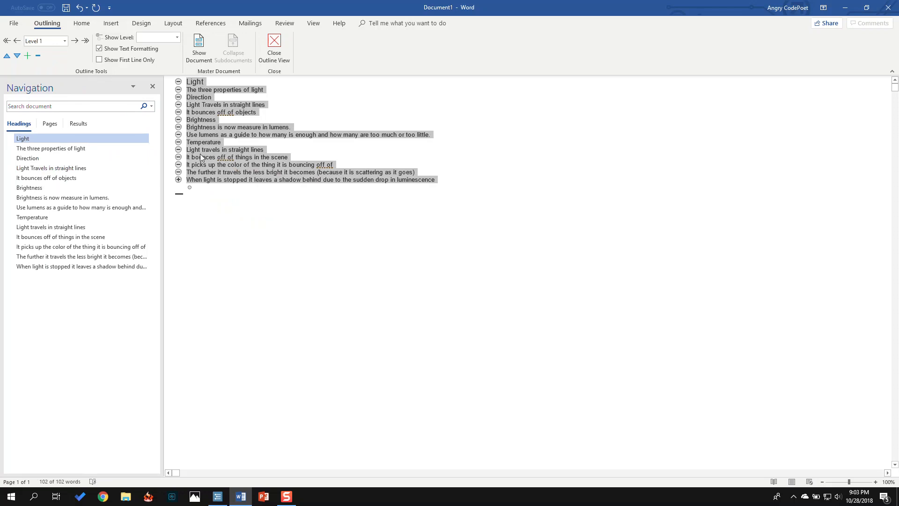
pyautogui.moveTo(466, 8)
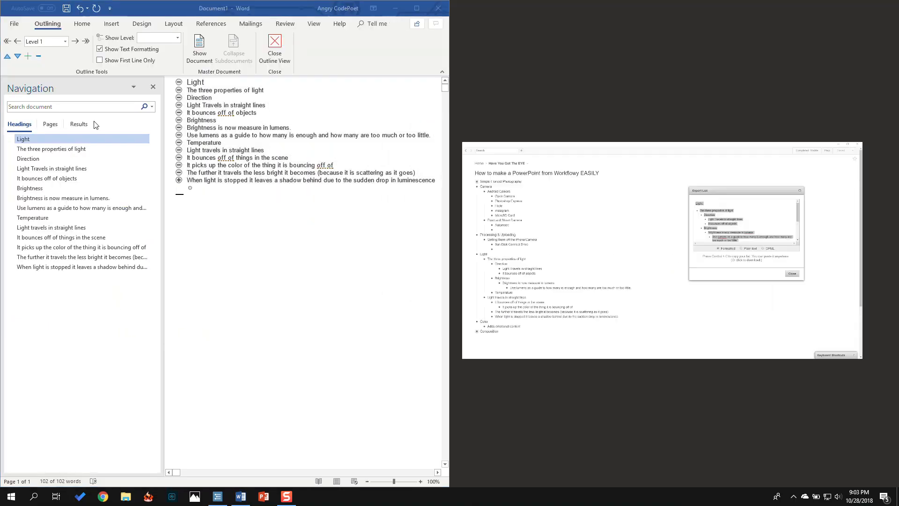
# Step: Bring Workflowy up beside Word and zoom it into the Light branch
pyautogui.click(792, 274)
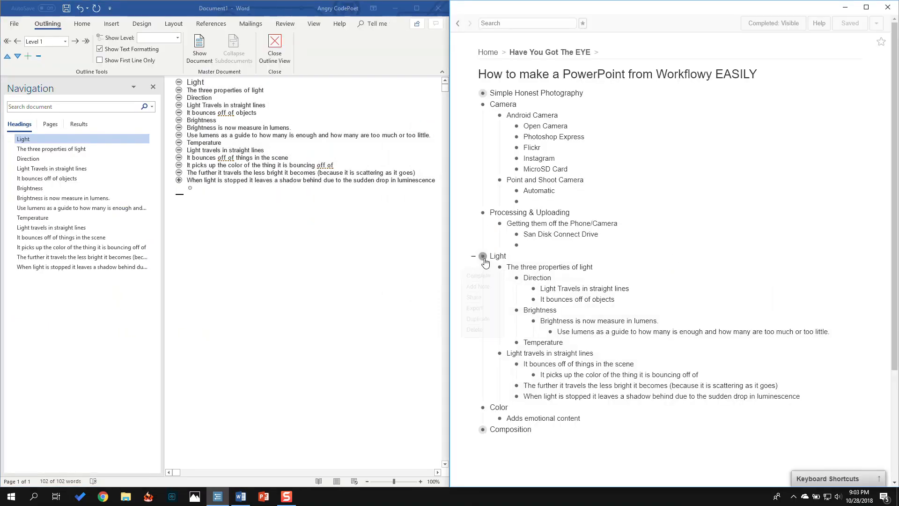
pyautogui.click(483, 256)
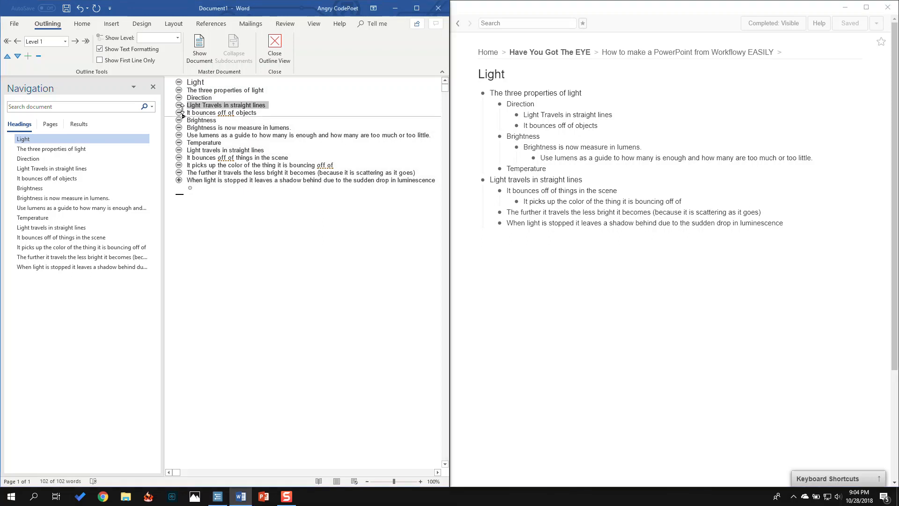
# Step: Demote the Direction and Brightness sub-points to Level 2 and the lumens line to Level 3
pyautogui.click(225, 105)
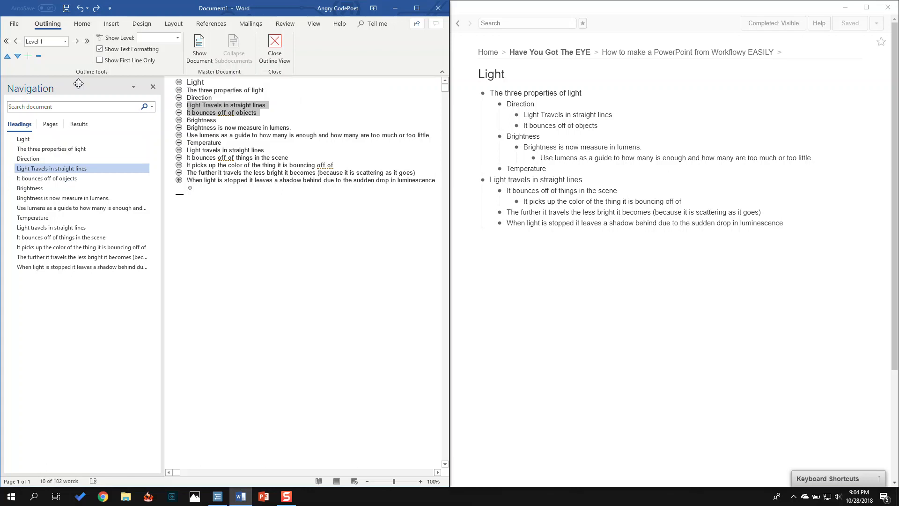
pyautogui.click(65, 42)
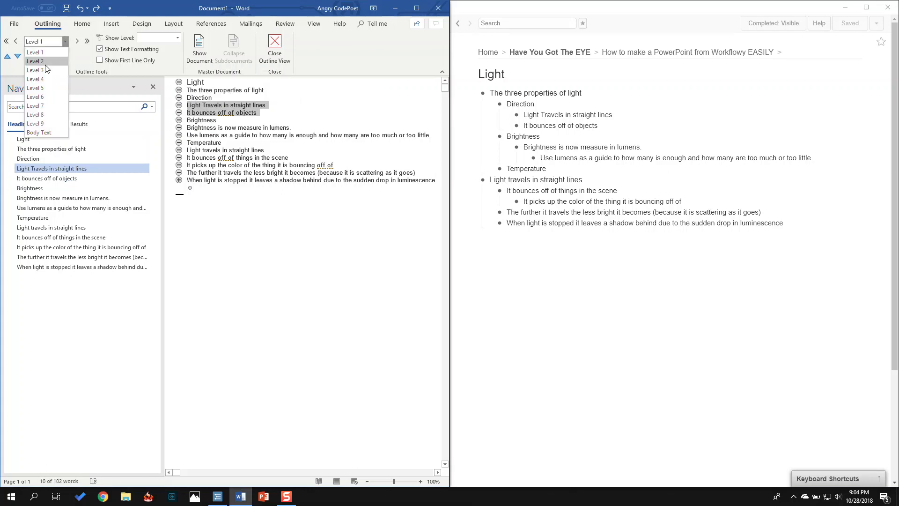
pyautogui.click(36, 60)
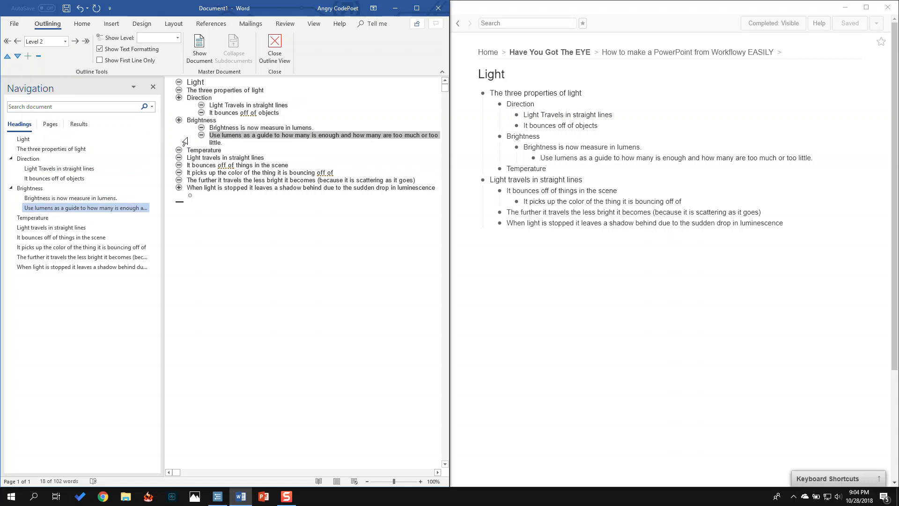
pyautogui.click(64, 41)
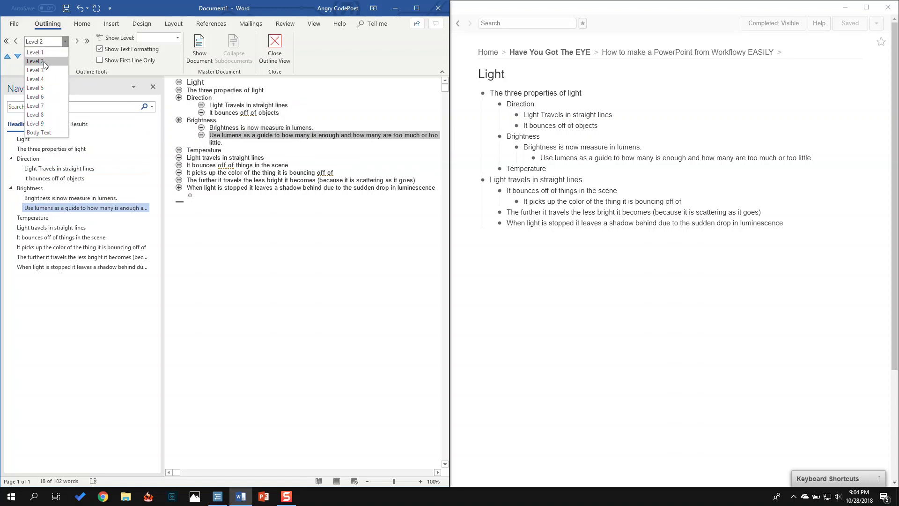
pyautogui.click(36, 78)
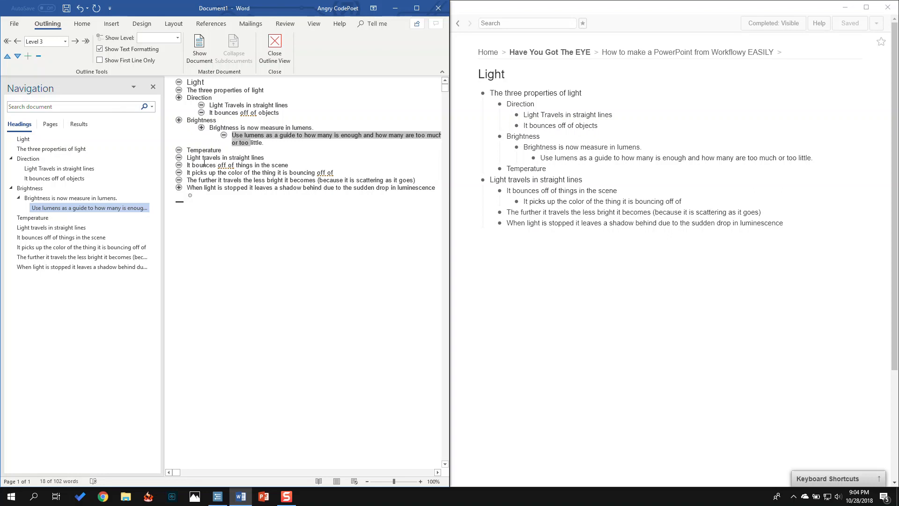
pyautogui.moveTo(171, 168)
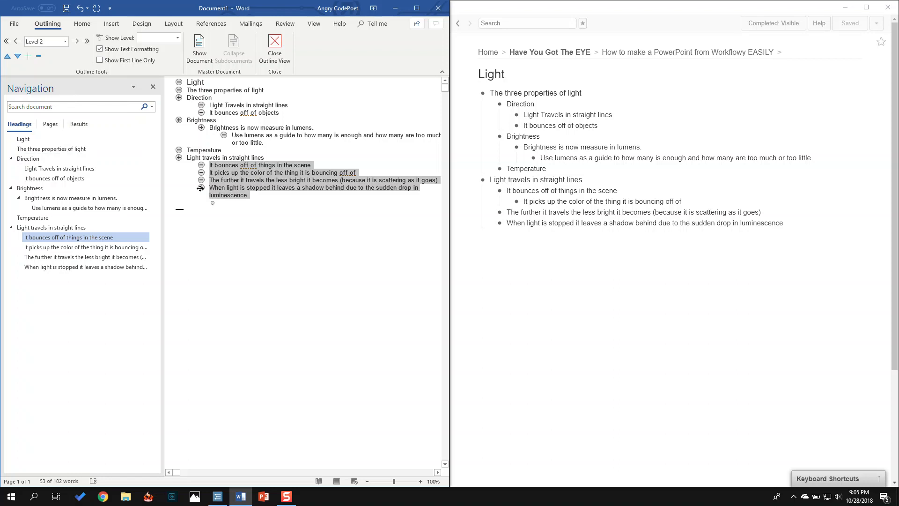
# Step: Set the 'It picks up the color…' line to outline Level 3
pyautogui.click(232, 204)
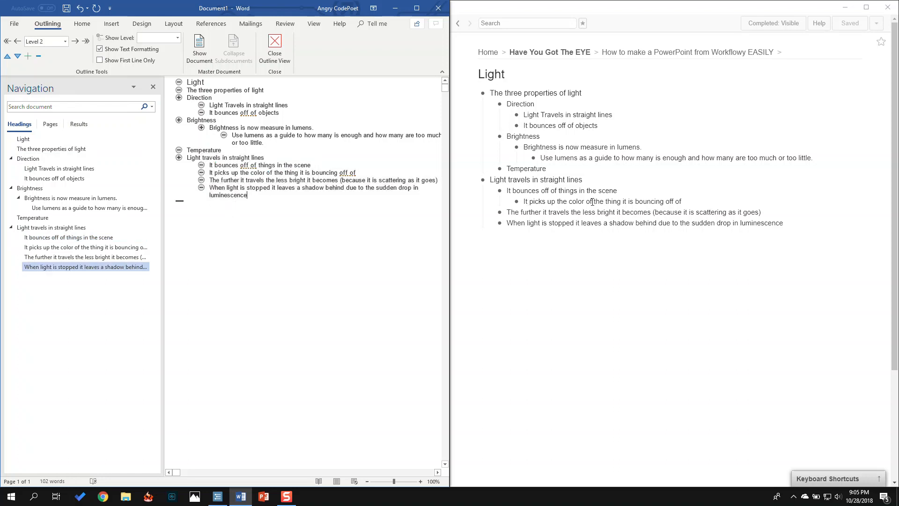
pyautogui.moveTo(186, 178)
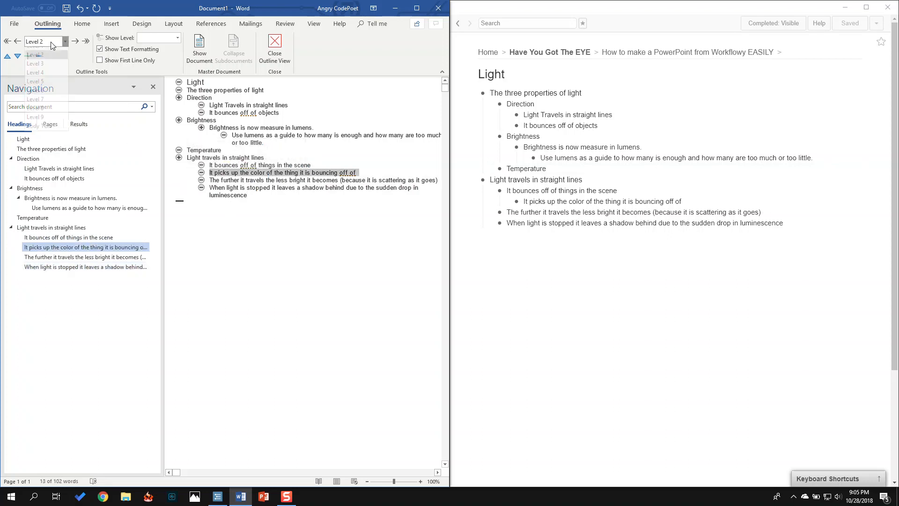
pyautogui.click(34, 63)
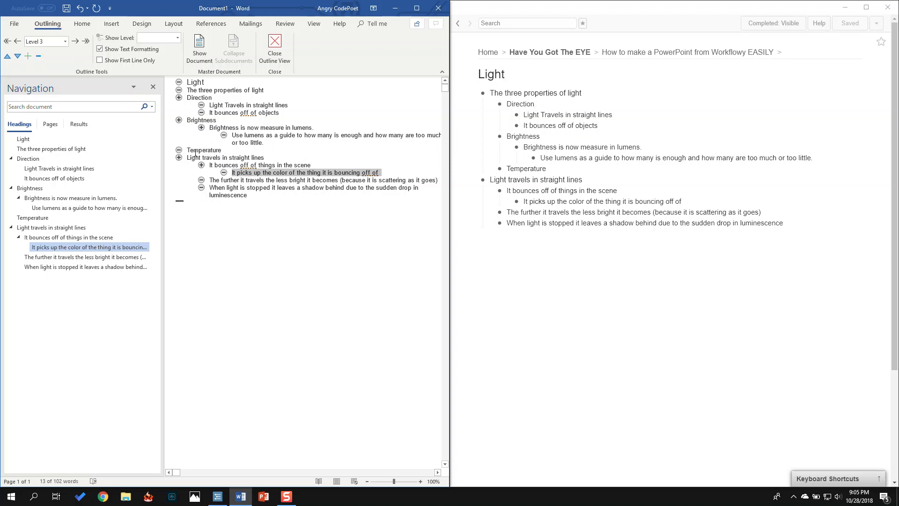
pyautogui.moveTo(218, 255)
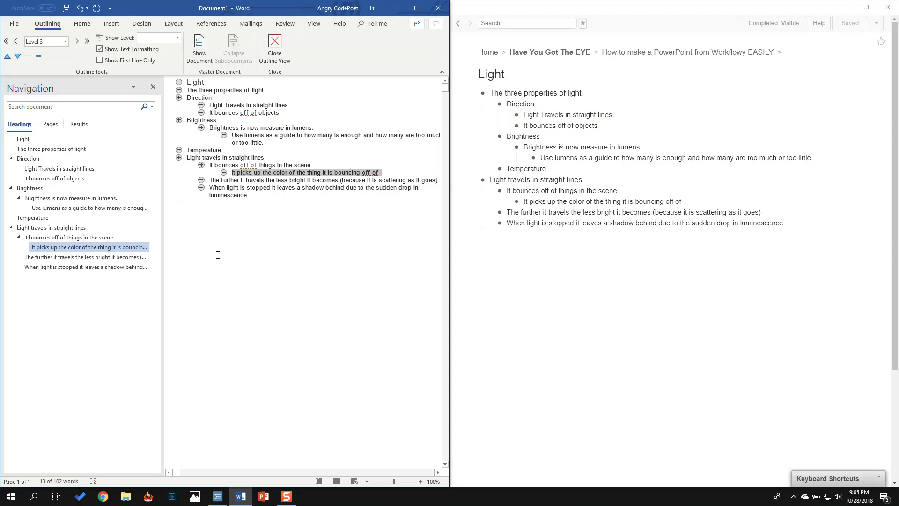
pyautogui.moveTo(202, 120)
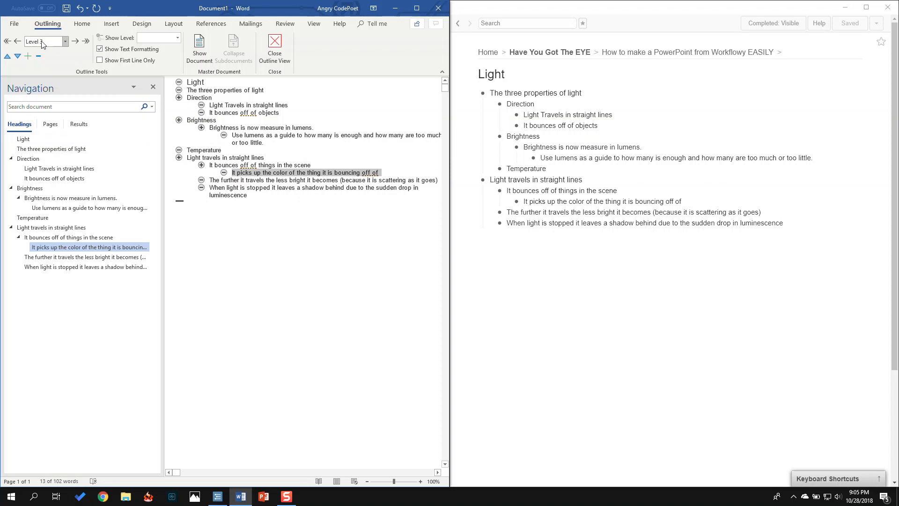
# Step: Open Save As and browse into the SimpleHonest folder
pyautogui.click(14, 23)
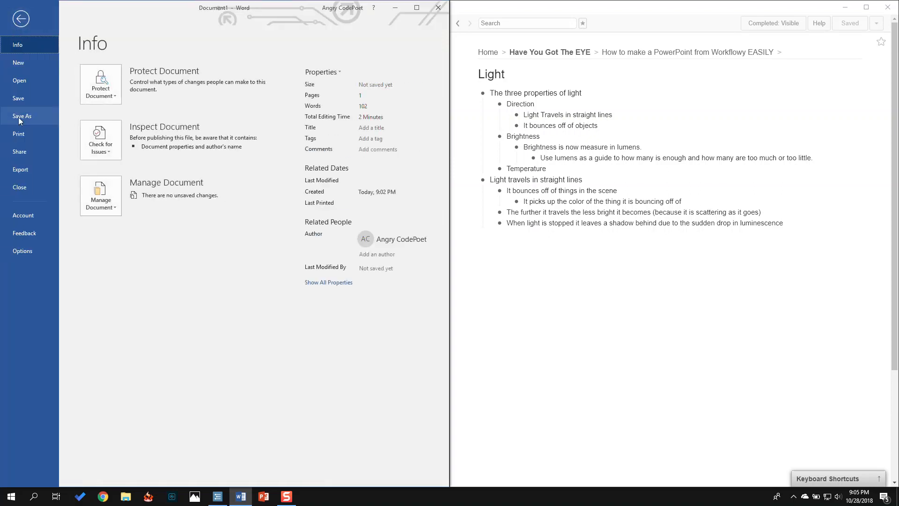
pyautogui.click(21, 116)
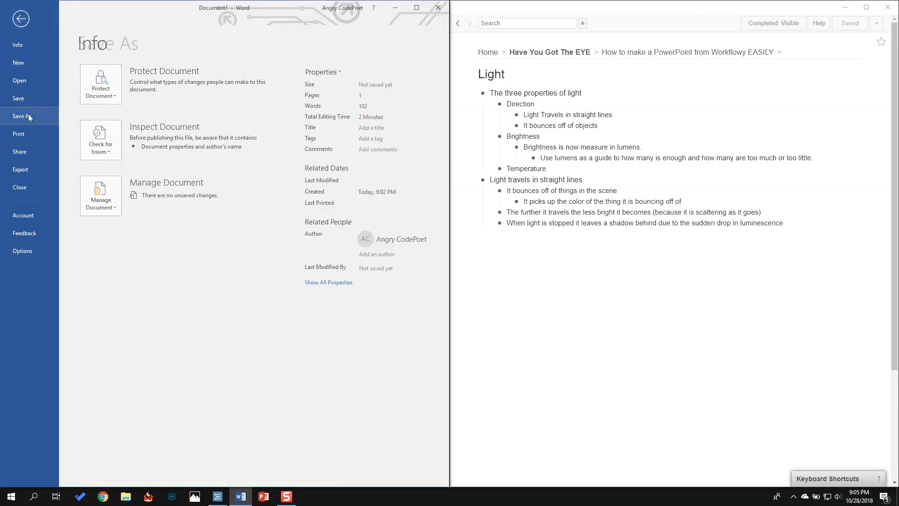
pyautogui.click(23, 115)
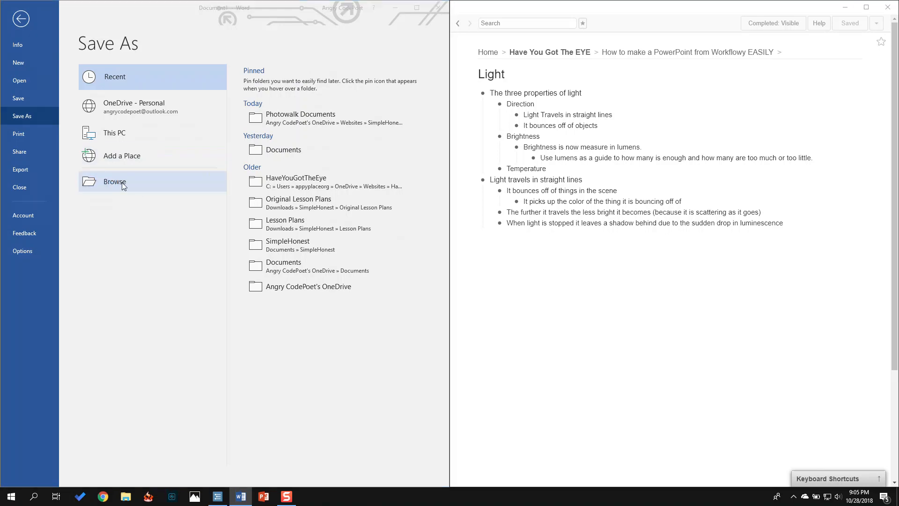
pyautogui.click(114, 182)
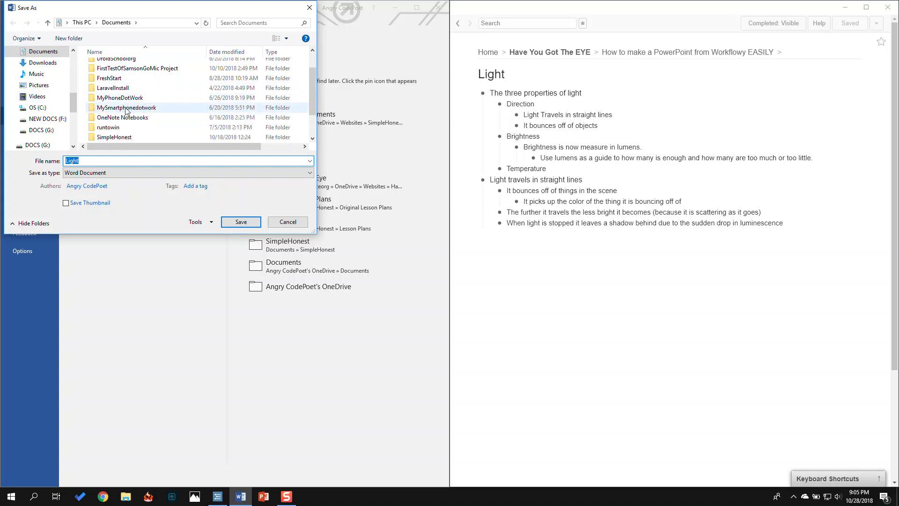
pyautogui.scroll(-3)
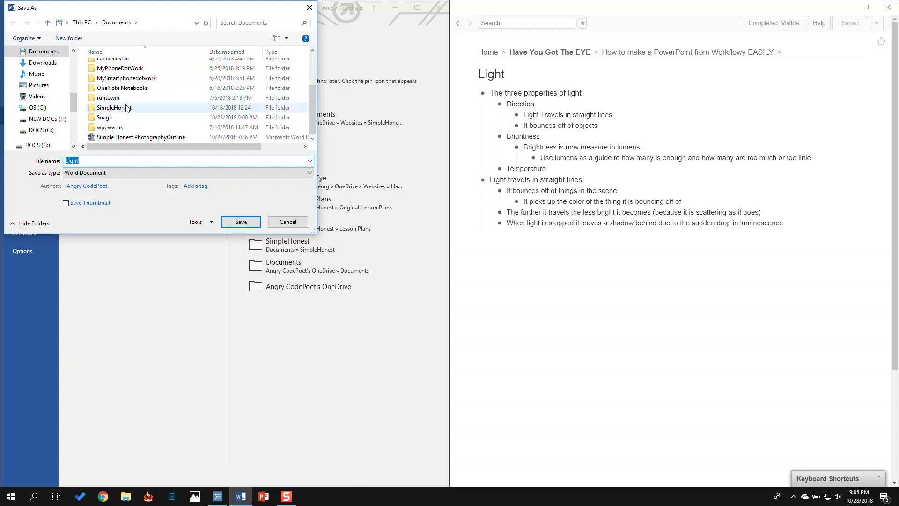
pyautogui.doubleClick(109, 107)
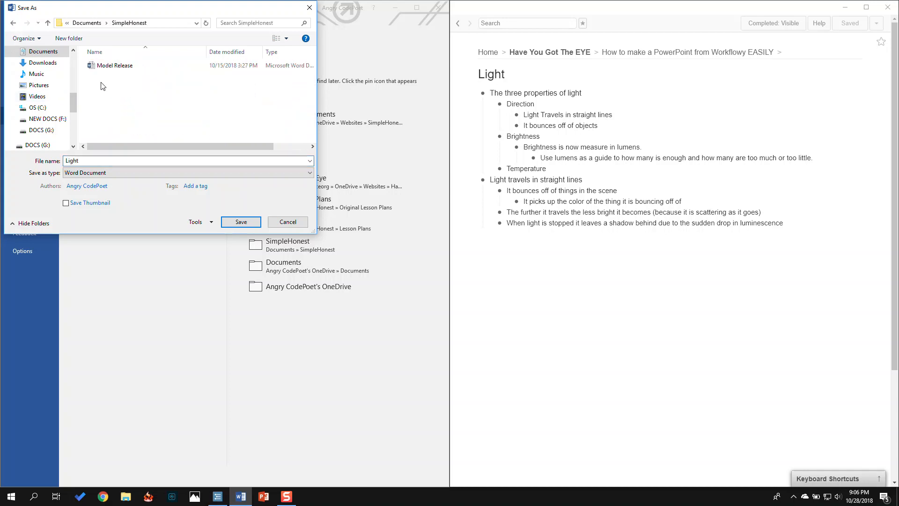
# Step: Create a 'Light Lesson' folder in SimpleHonest and save the document there as Light
pyautogui.rightClick(103, 86)
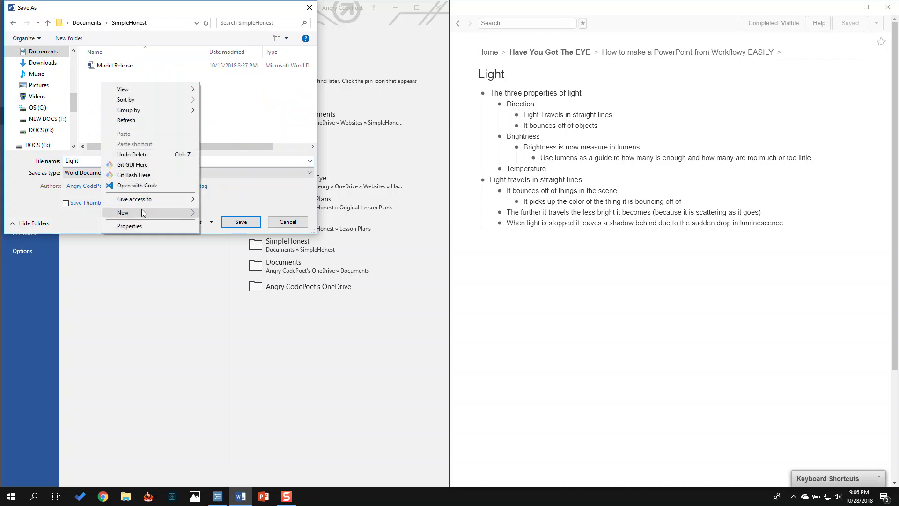
pyautogui.click(122, 212)
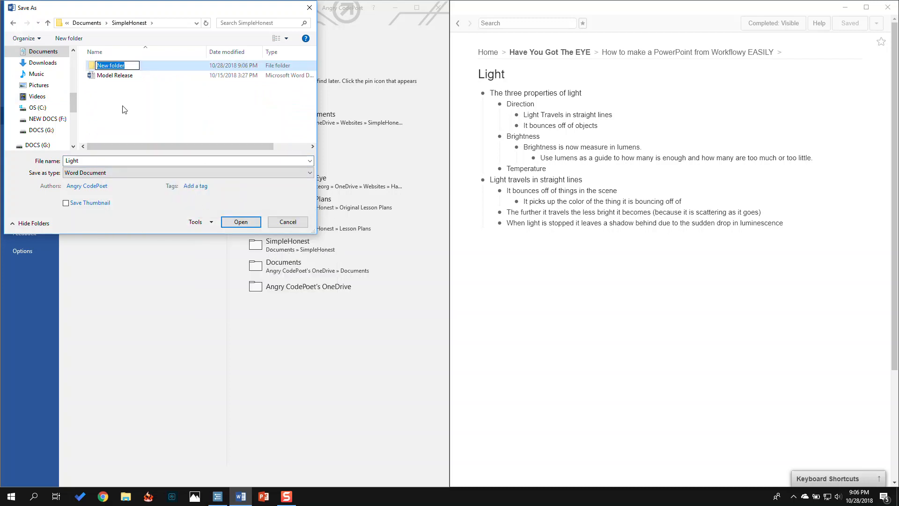
pyautogui.write('Light Lesson')
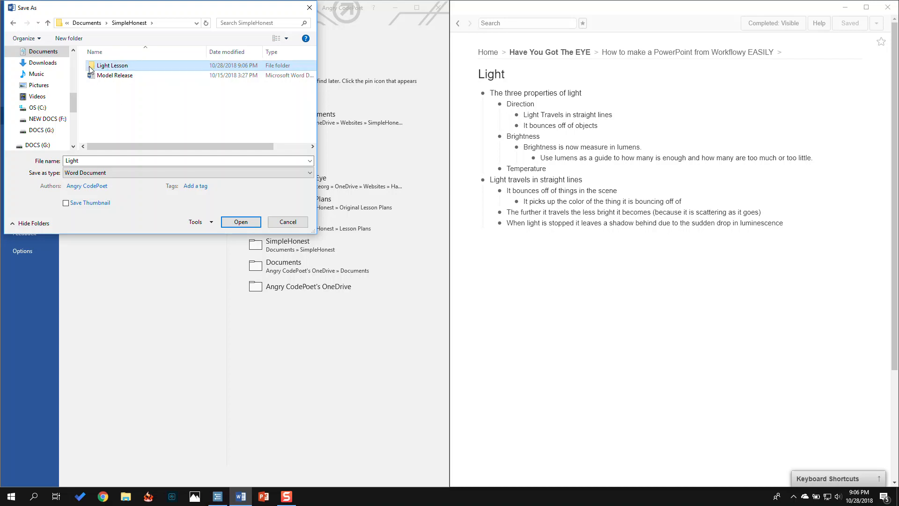
pyautogui.doubleClick(112, 65)
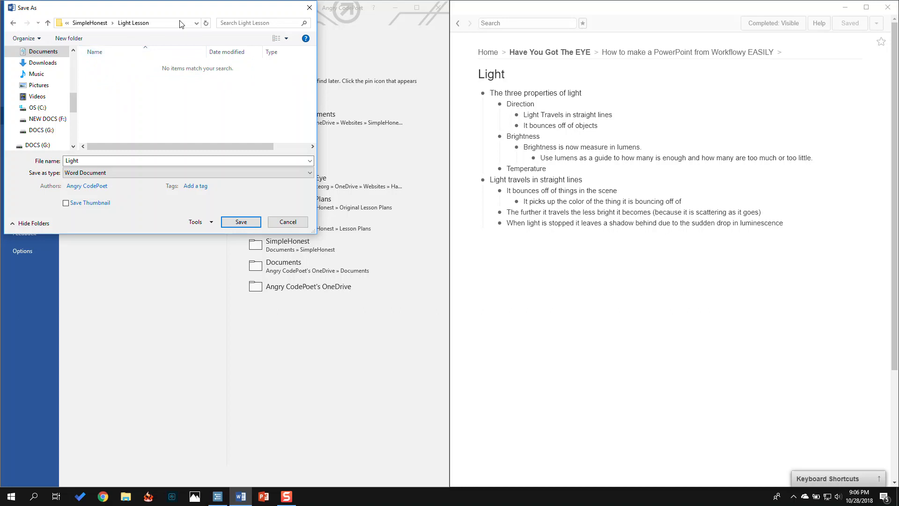
pyautogui.click(135, 23)
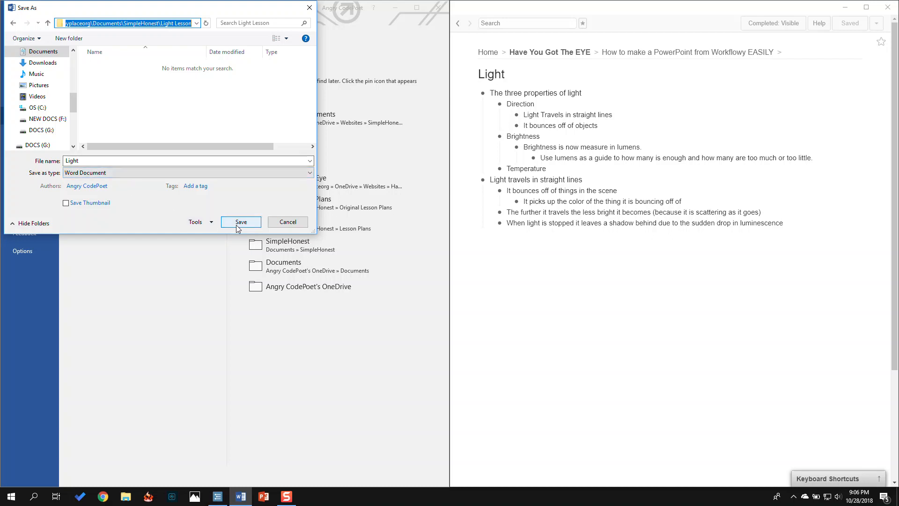
pyautogui.click(241, 221)
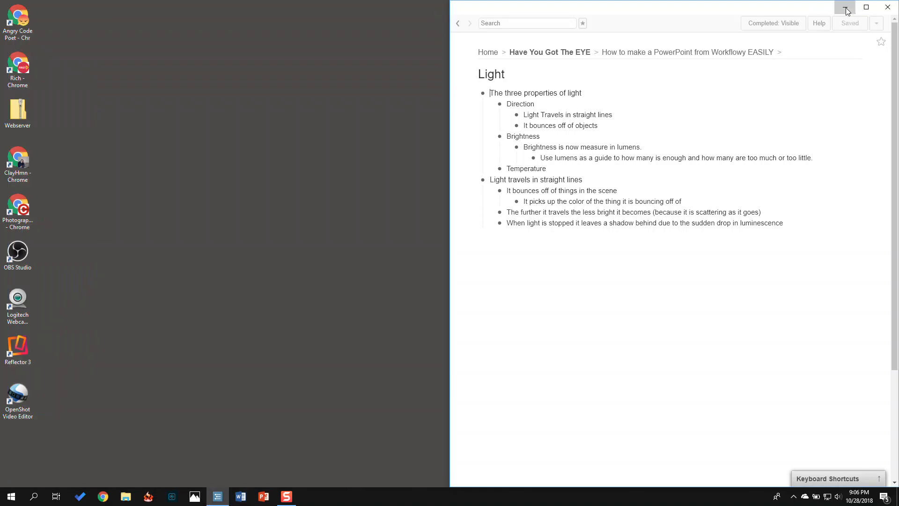
# Step: Minimize Workflowy and launch PowerPoint from the taskbar
pyautogui.click(845, 9)
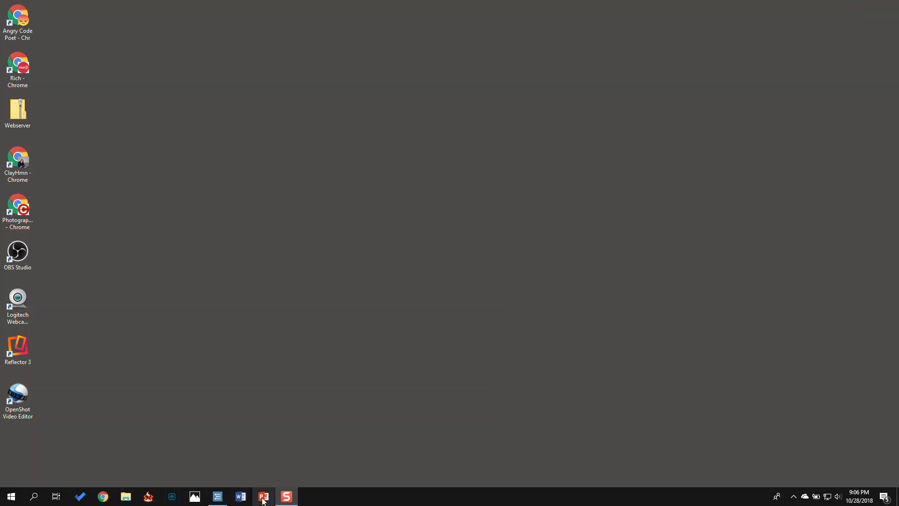
pyautogui.click(264, 497)
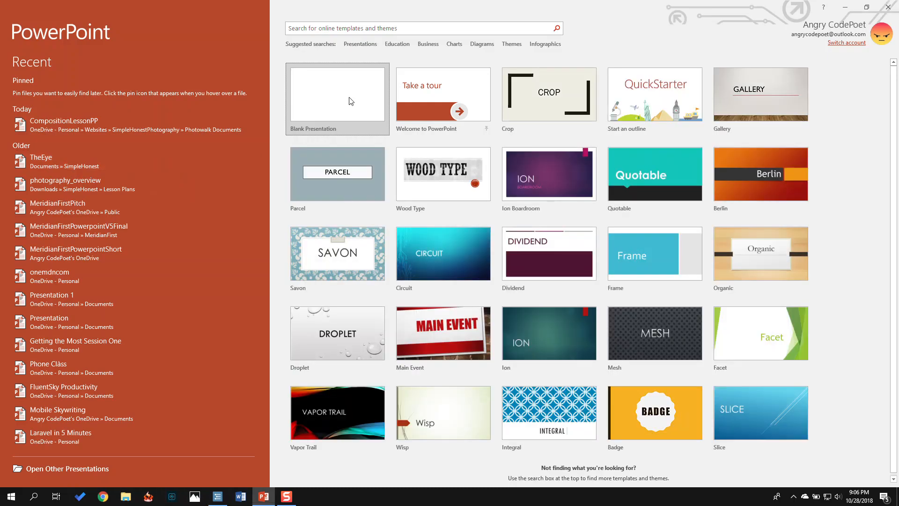
# Step: Start a blank presentation and insert slides from the Light outline in Light Lesson
pyautogui.click(350, 100)
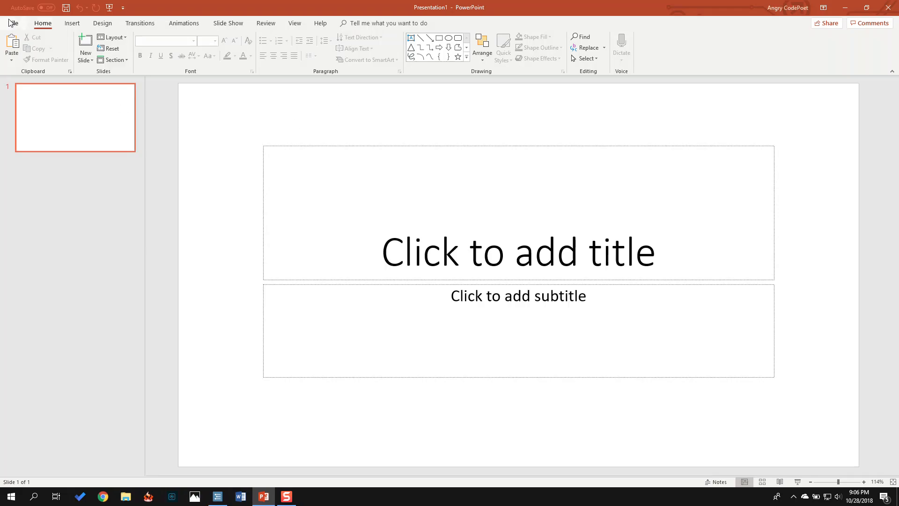
pyautogui.moveTo(68, 26)
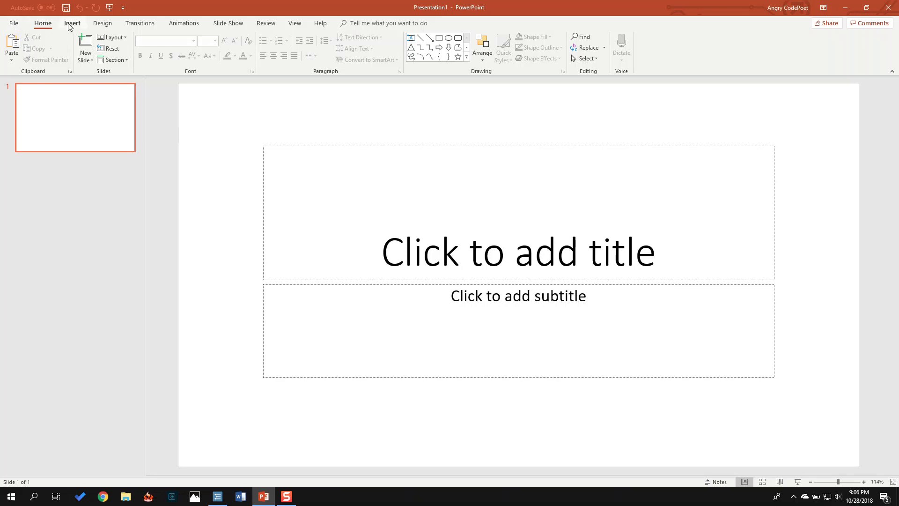
pyautogui.click(72, 23)
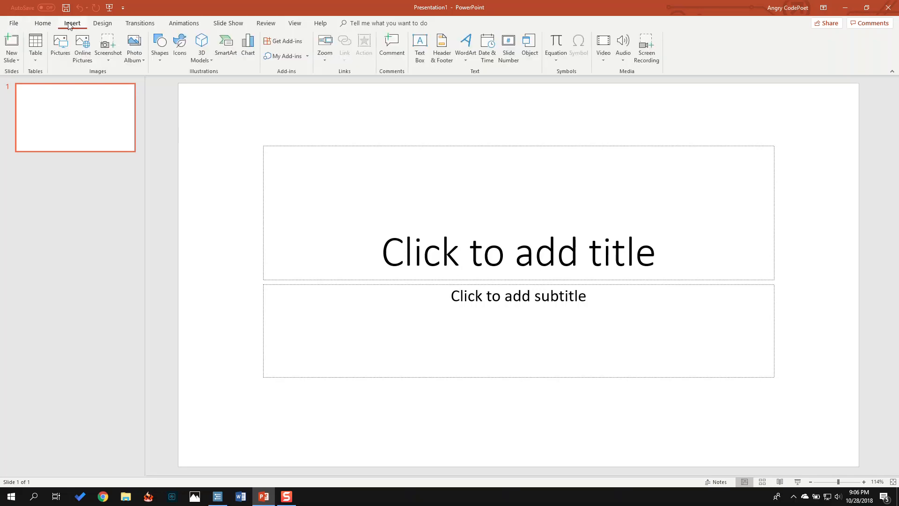
pyautogui.click(12, 40)
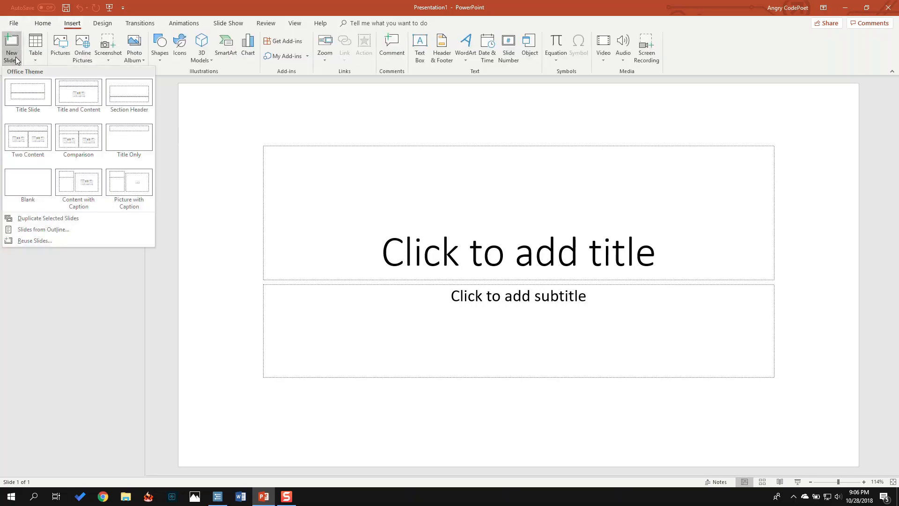
pyautogui.moveTo(42, 229)
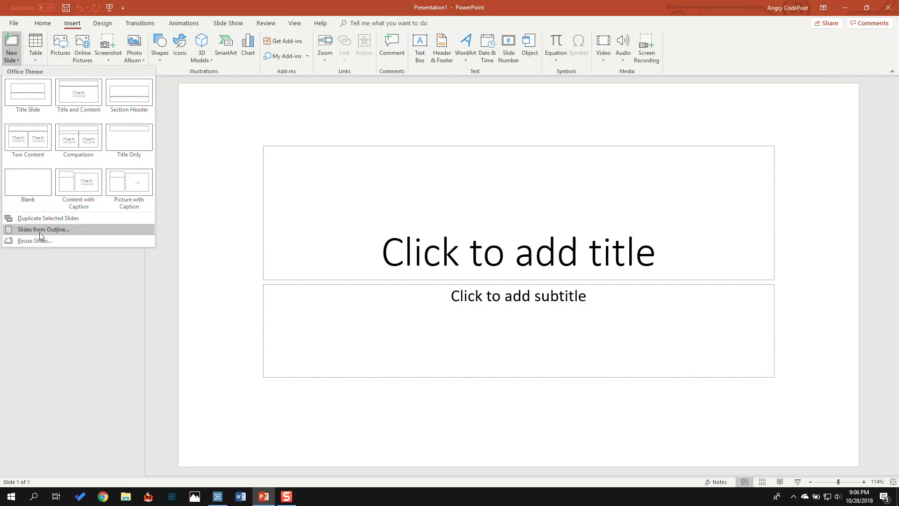
pyautogui.click(43, 229)
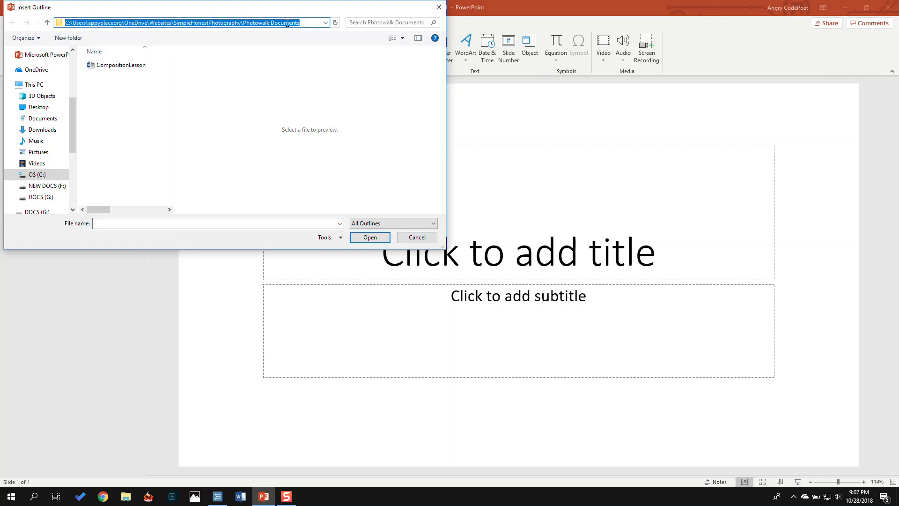
pyautogui.write('C:\\Users\\appyplaceorg\\Documents\\SimpleHonest\\Light Lesson')
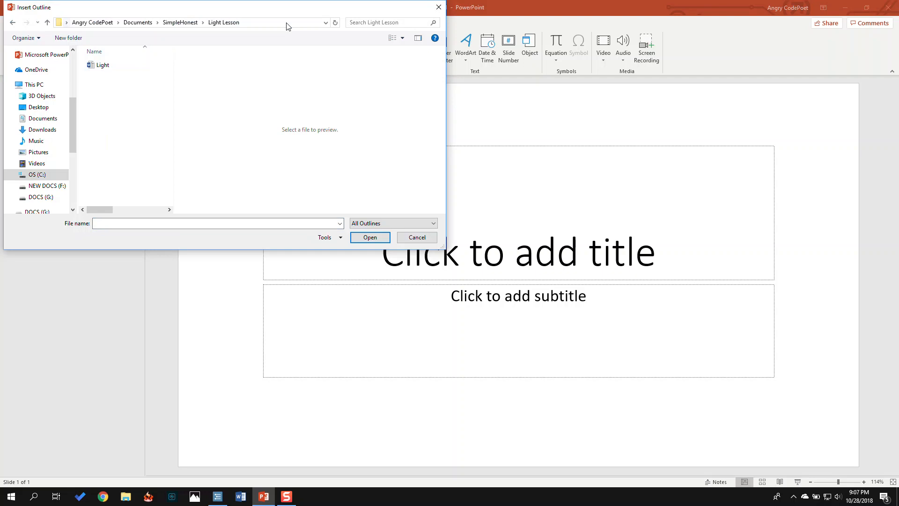
pyautogui.click(102, 65)
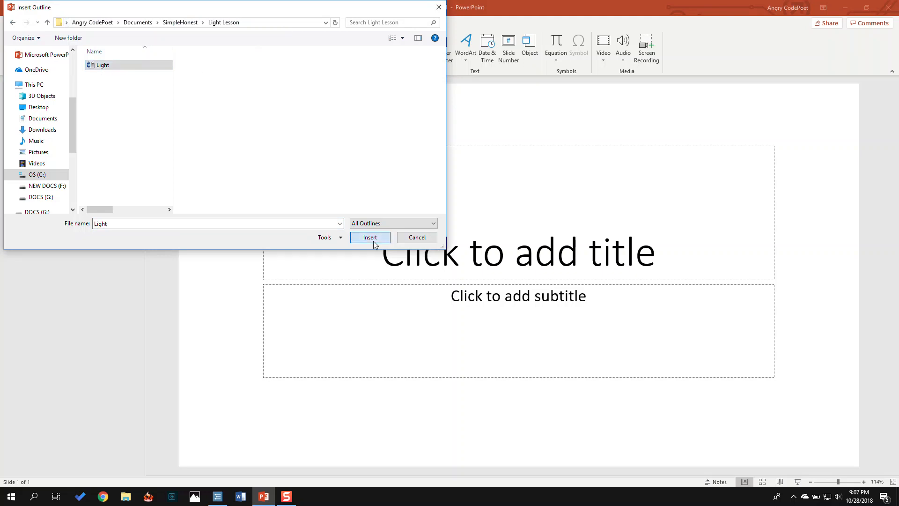
pyautogui.click(370, 238)
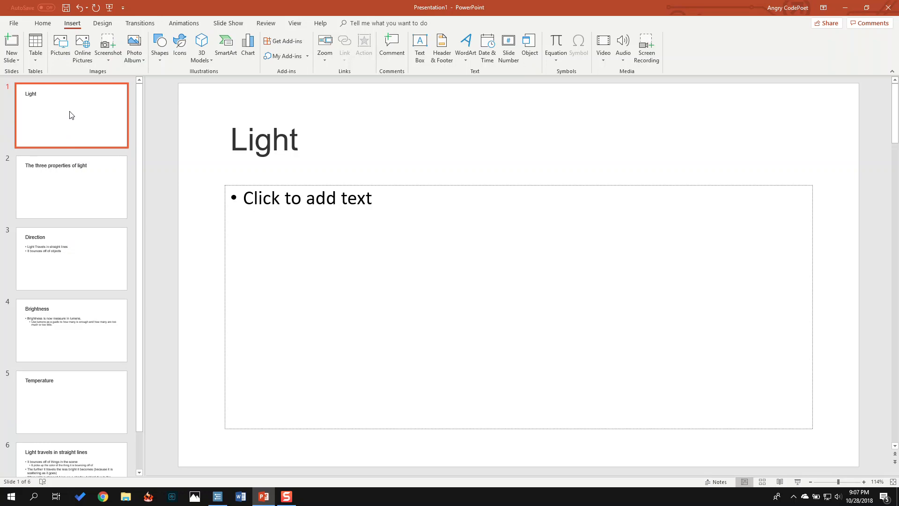
# Step: Apply the Title Slide layout to the Light, three properties, and Temperature slides
pyautogui.rightClick(71, 114)
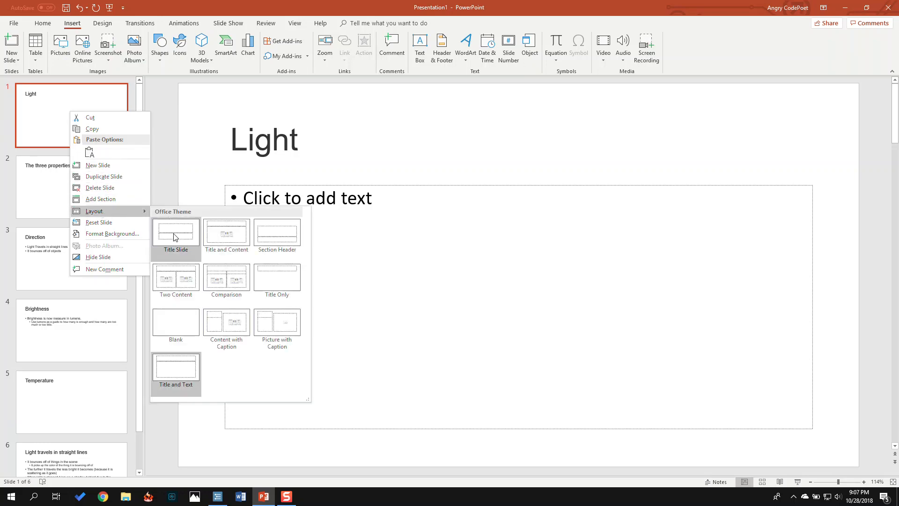
pyautogui.click(175, 234)
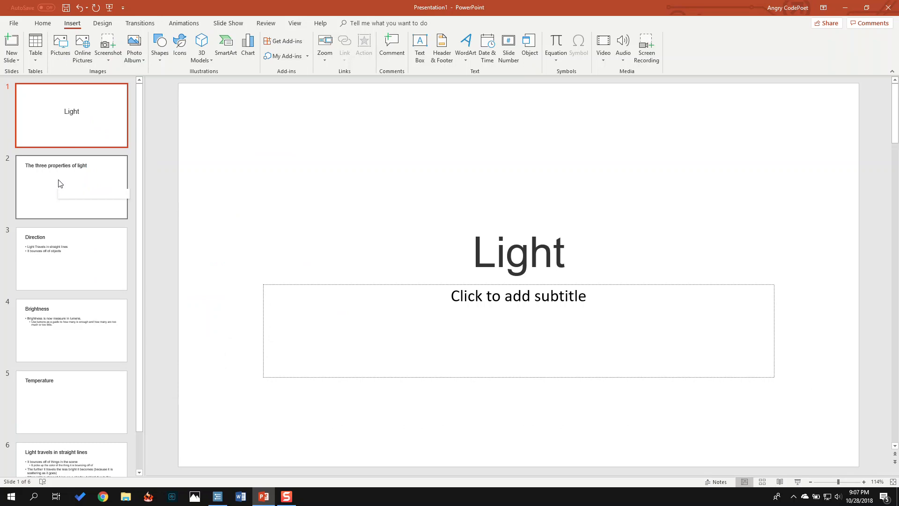
pyautogui.rightClick(60, 183)
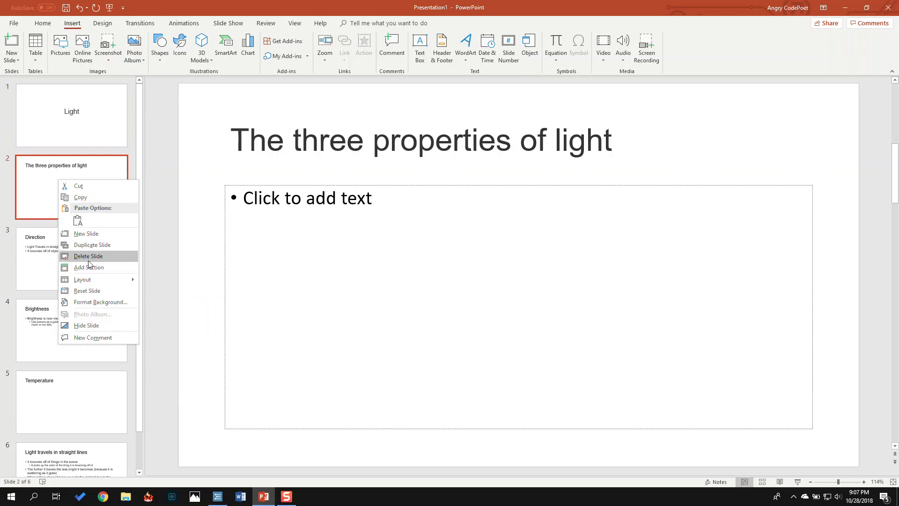
pyautogui.click(83, 279)
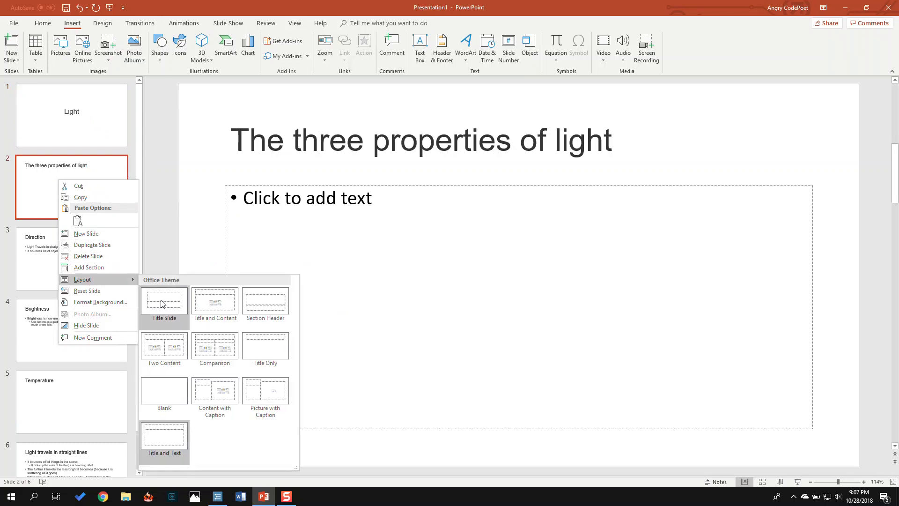
pyautogui.click(163, 301)
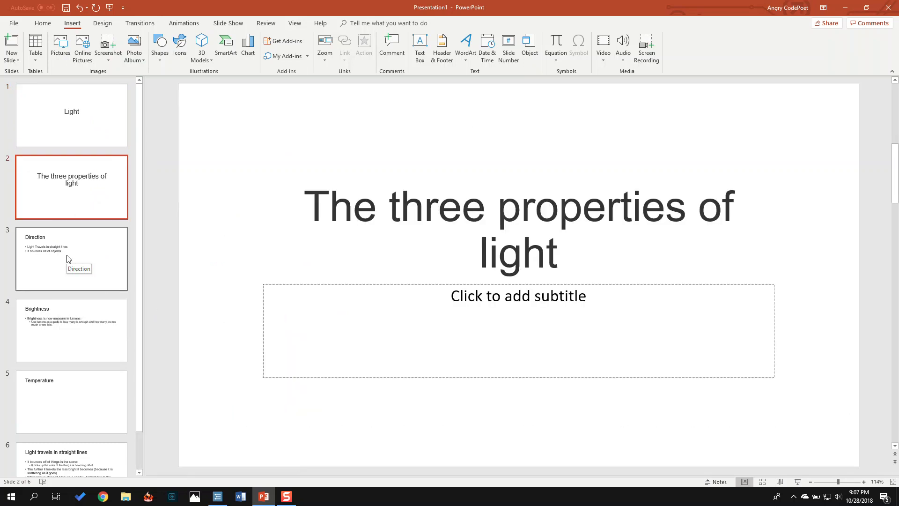
pyautogui.moveTo(58, 394)
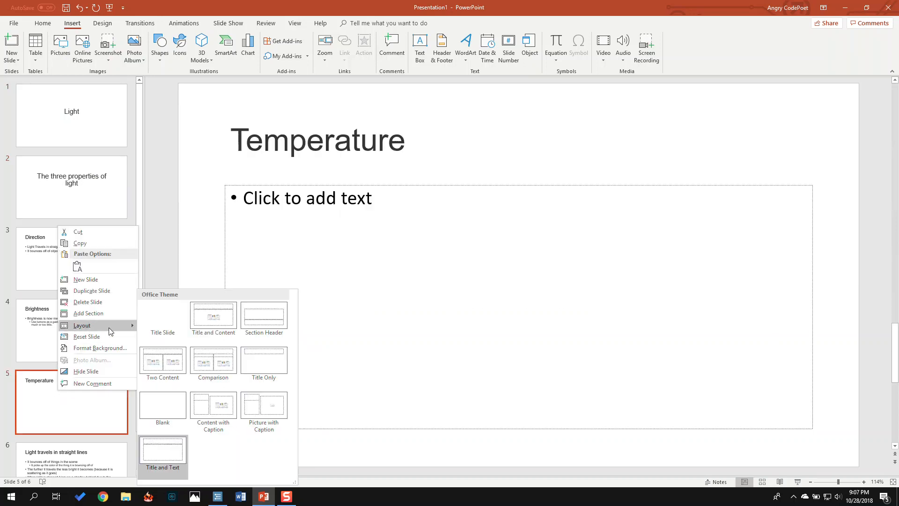
pyautogui.click(163, 317)
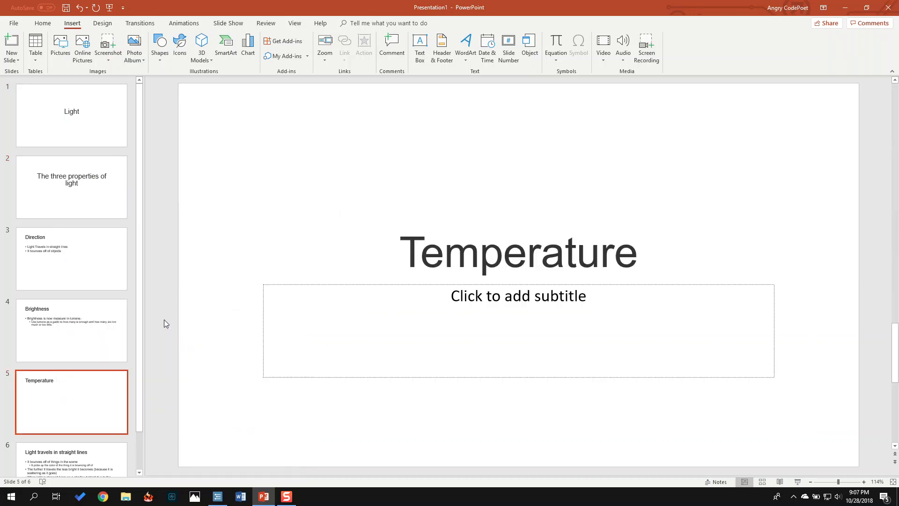
# Step: Scroll the thumbnails and view the 'Light travels in straight lines' slide
pyautogui.scroll(-3)
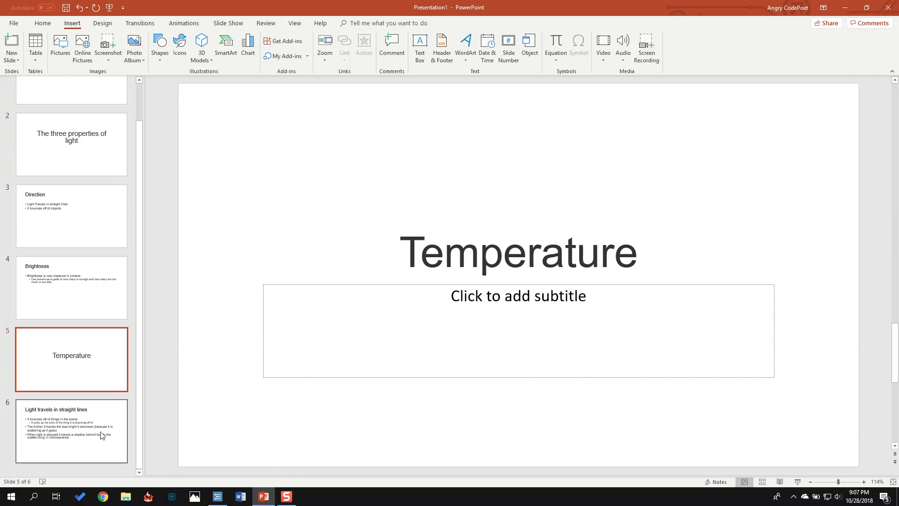
pyautogui.click(72, 431)
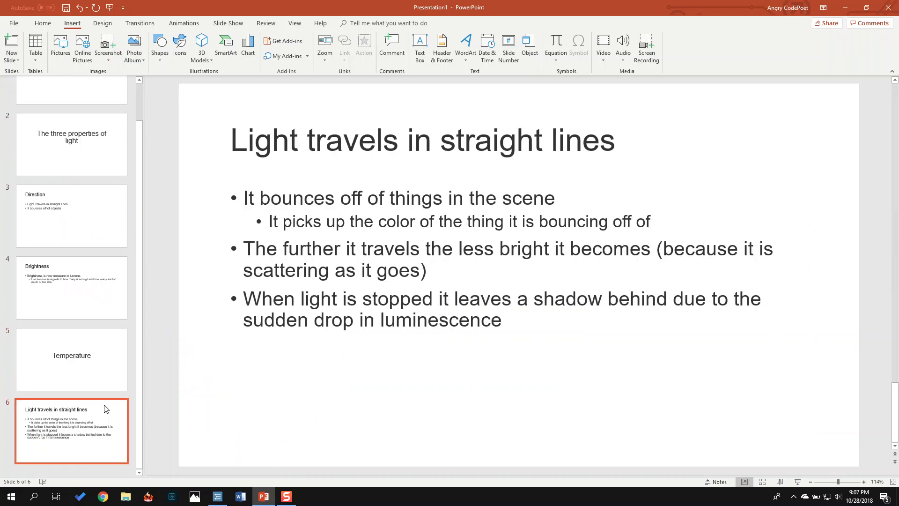
pyautogui.click(72, 216)
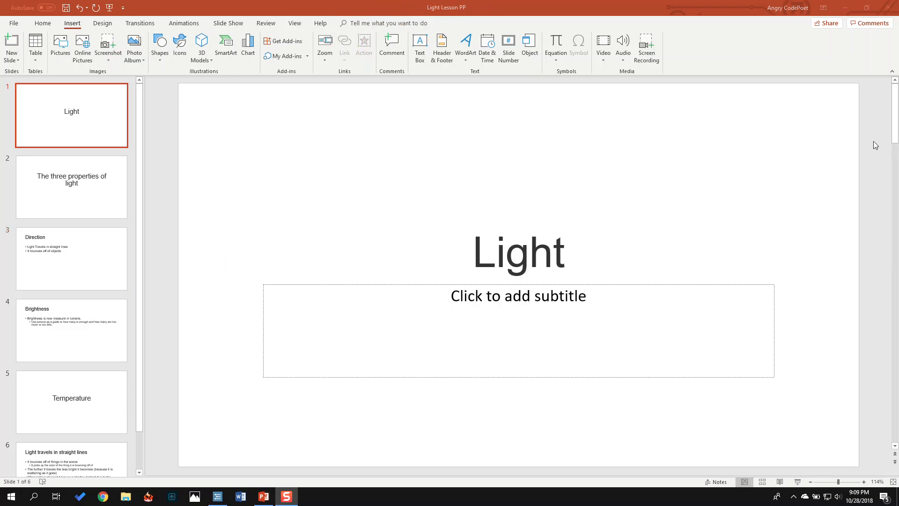
pyautogui.moveTo(5, 178)
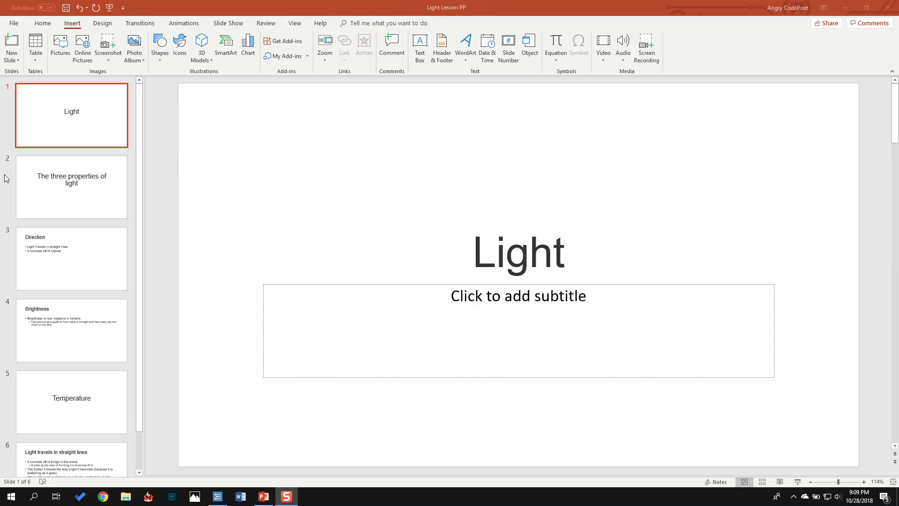
# Step: Scroll the slide pane while saving the deck as Light Lesson PP
pyautogui.scroll(-3)
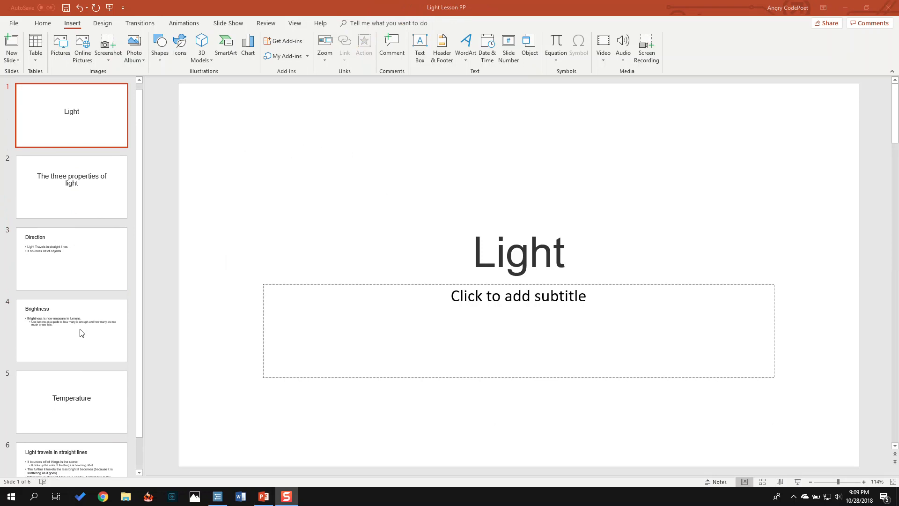
pyautogui.moveTo(85, 146)
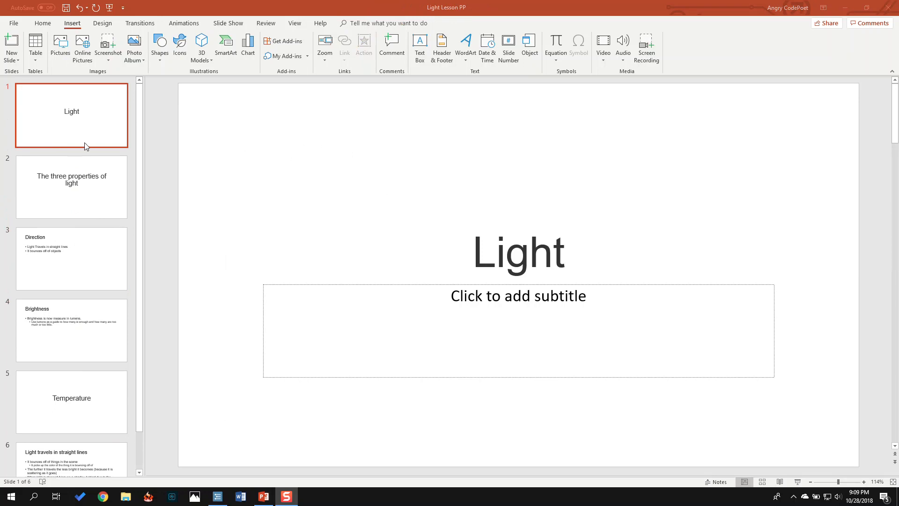
pyautogui.moveTo(70, 130)
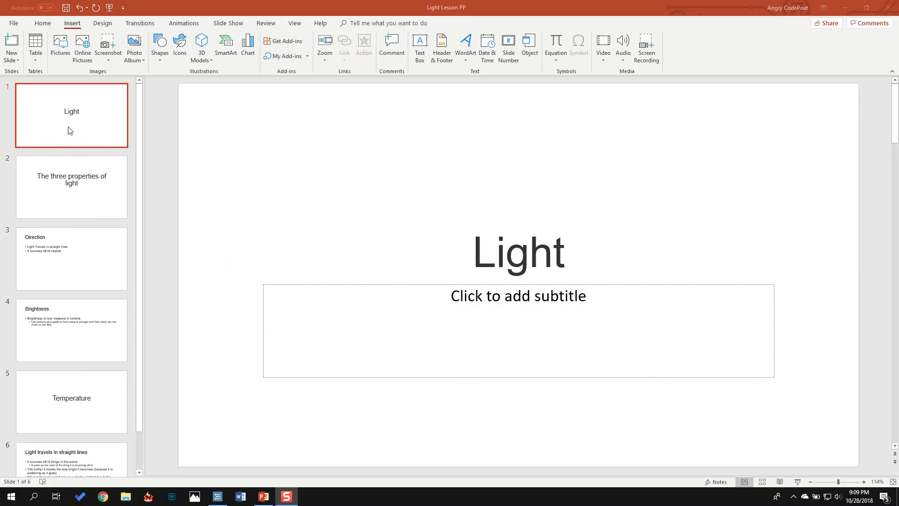
pyautogui.moveTo(106, 25)
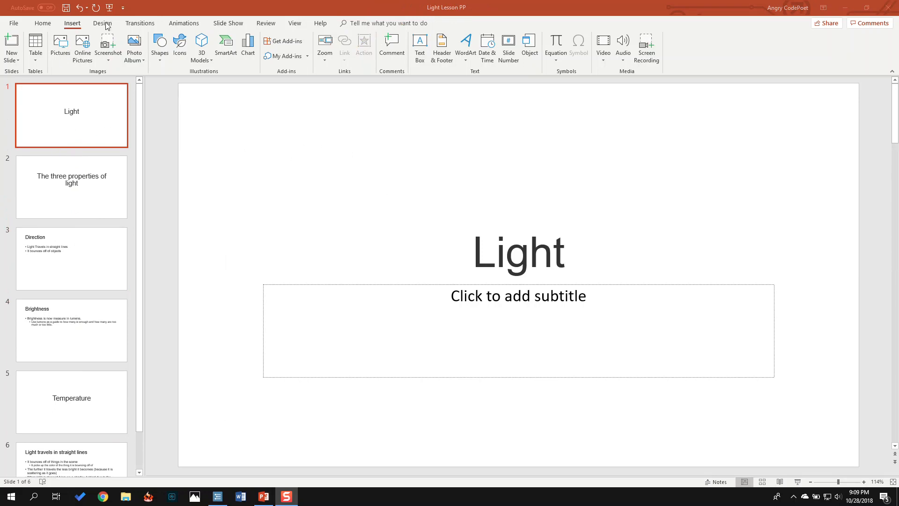
# Step: Open Design Ideas from the Design tab and turn on its suggestions for the Light slide
pyautogui.click(103, 23)
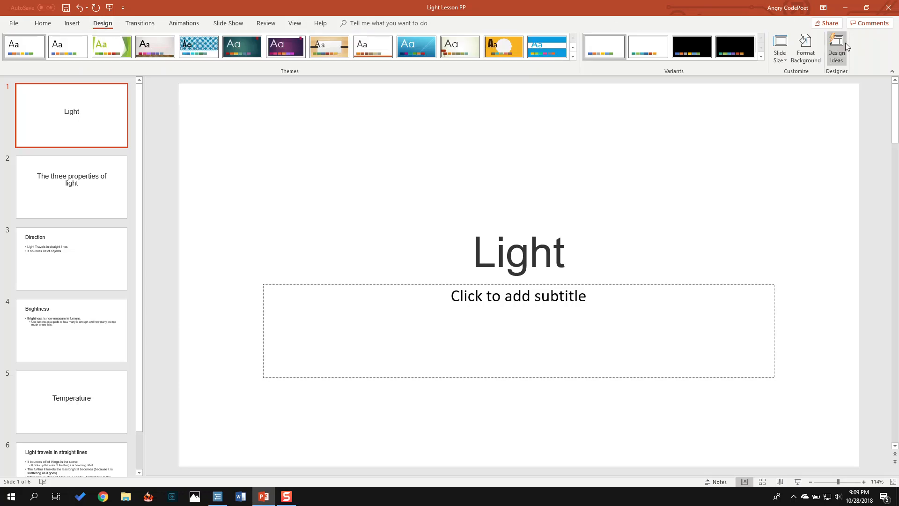
pyautogui.click(836, 44)
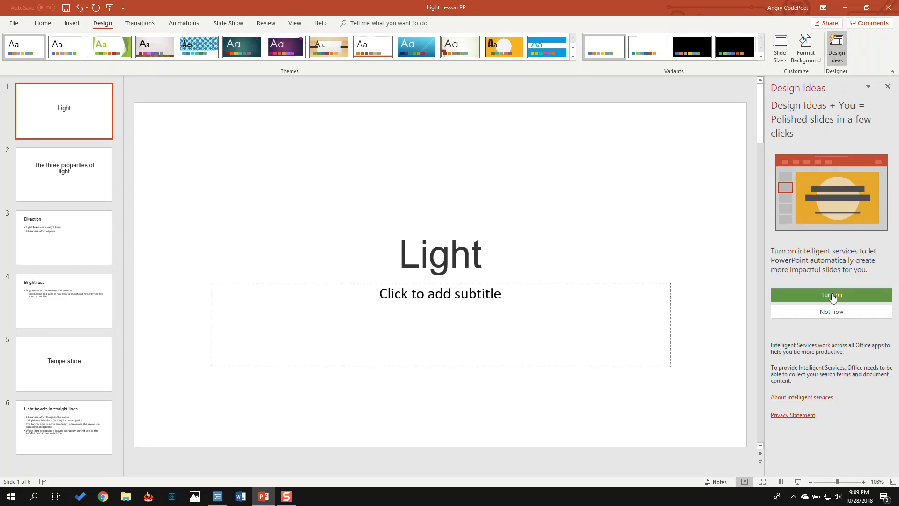
pyautogui.click(832, 295)
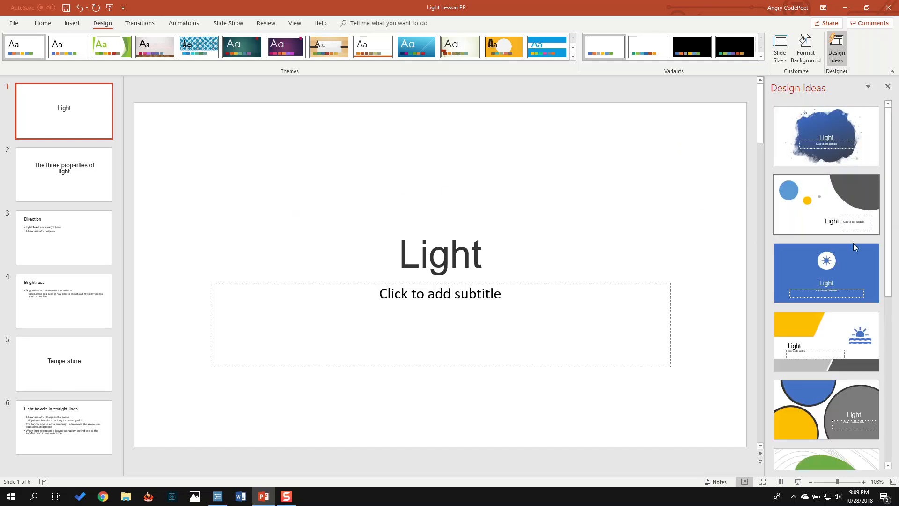
# Step: Give the Light slide the blue sun design and slide 2 the quarter-circle and gray-circle layout
pyautogui.click(825, 272)
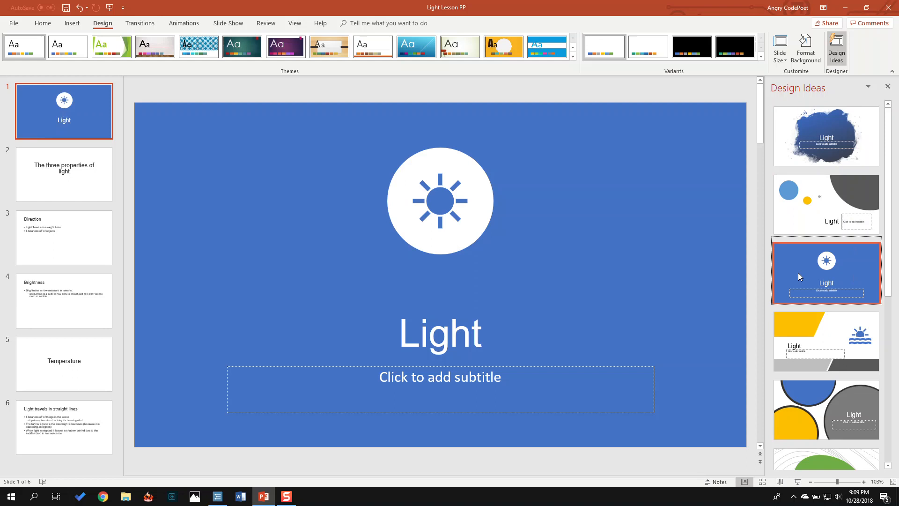
pyautogui.click(78, 186)
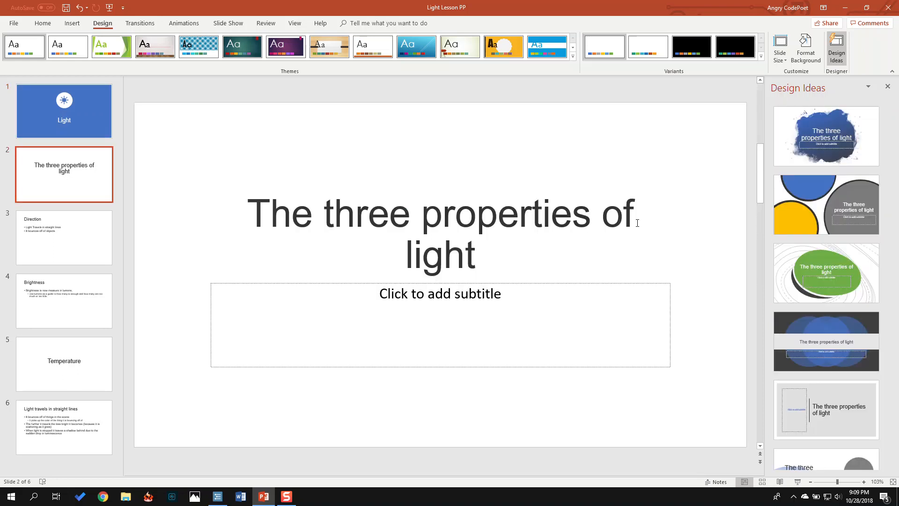
pyautogui.scroll(-3)
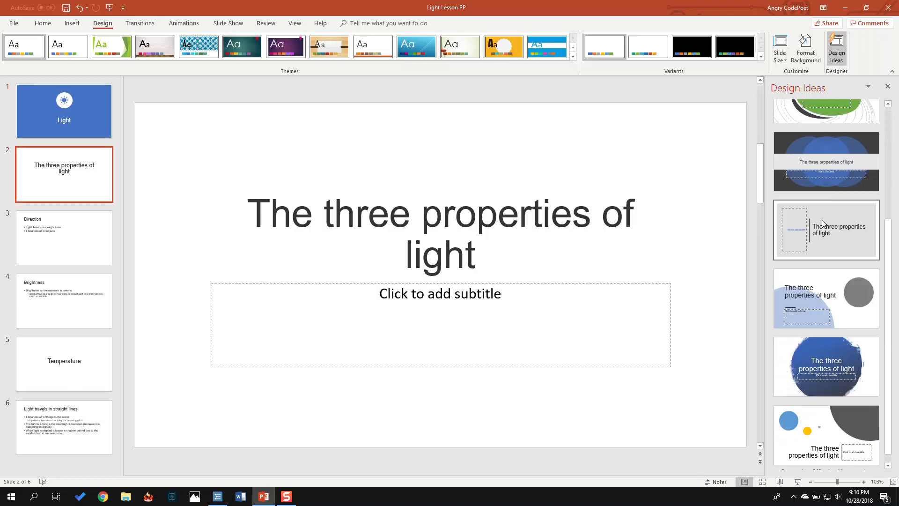
pyautogui.click(826, 299)
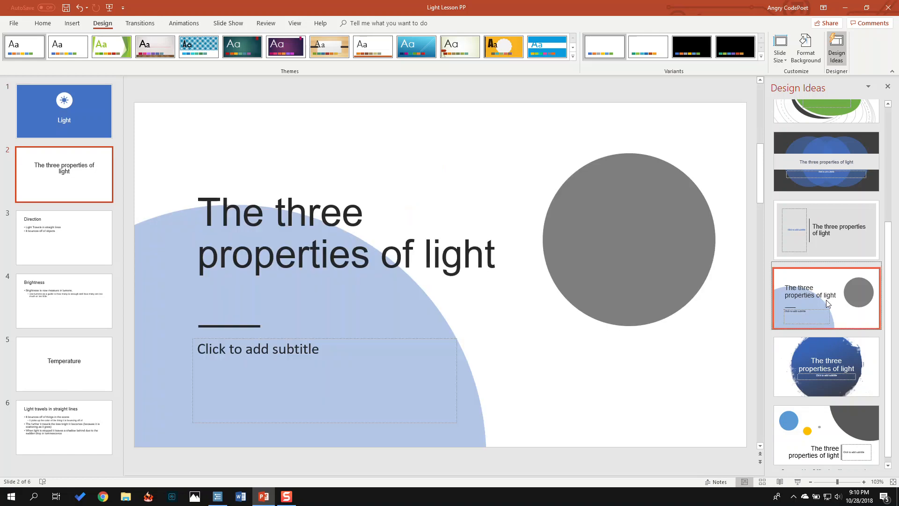
pyautogui.click(826, 297)
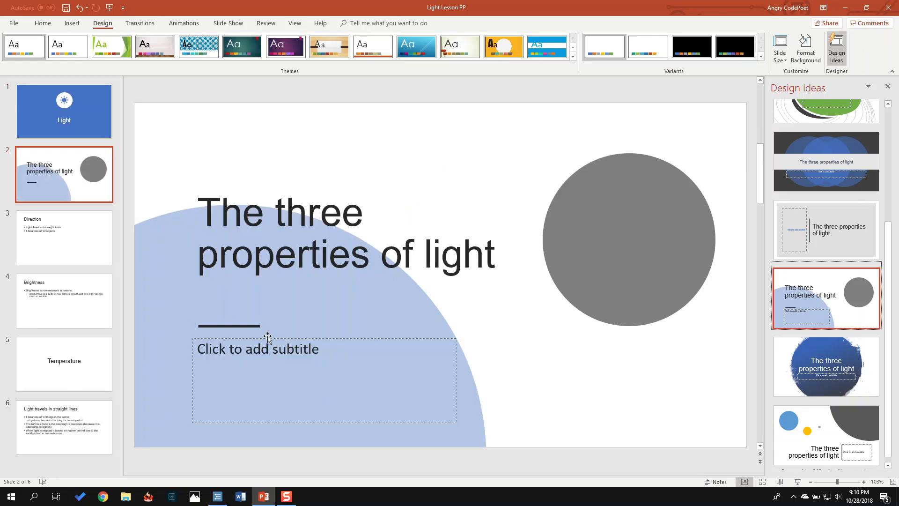
pyautogui.moveTo(61, 246)
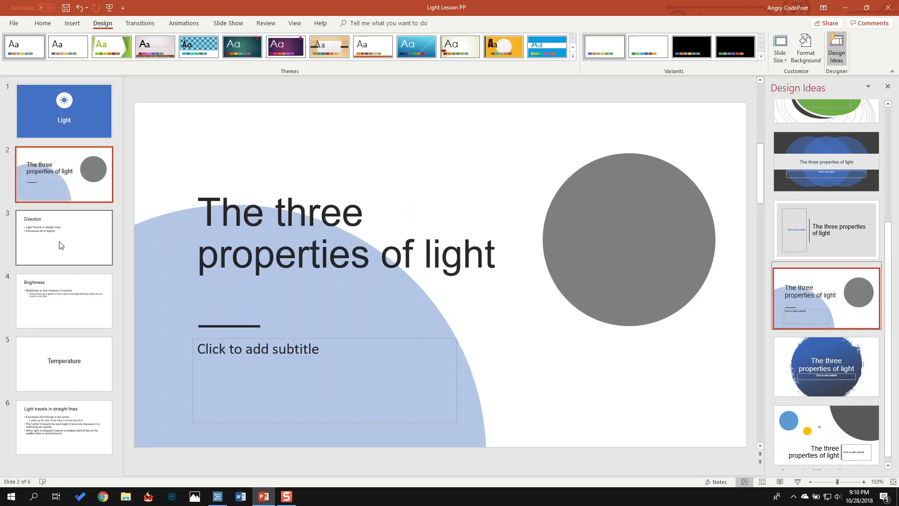
# Step: Select the Direction slide for its dark-panel, blue-stripe design, then move to Brightness
pyautogui.click(63, 238)
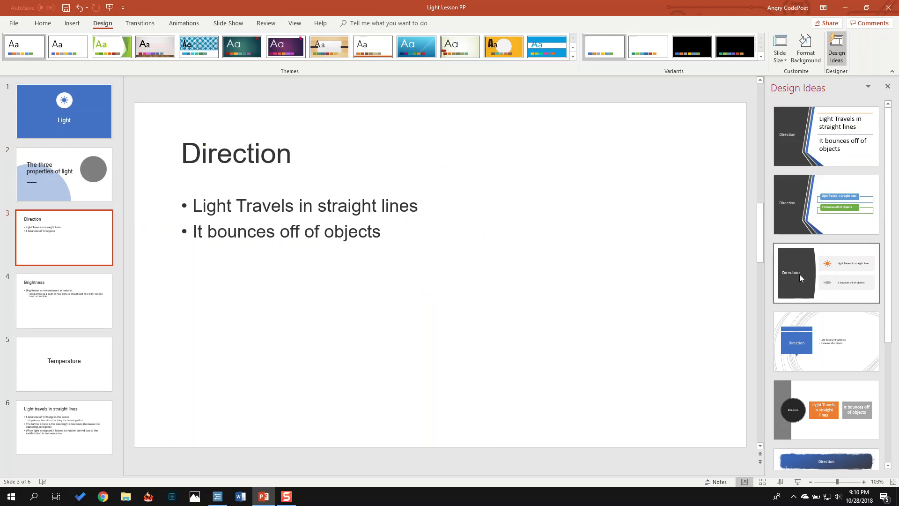
pyautogui.moveTo(802, 268)
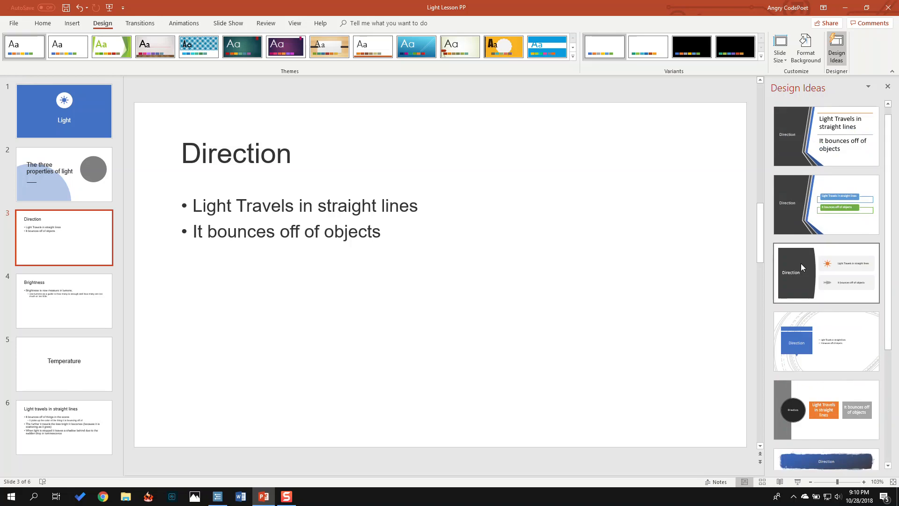
pyautogui.moveTo(810, 240)
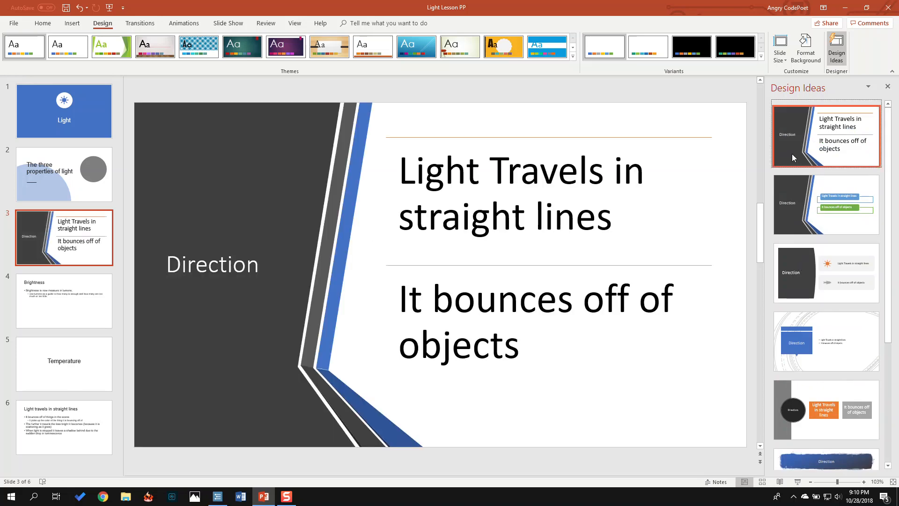
pyautogui.click(64, 301)
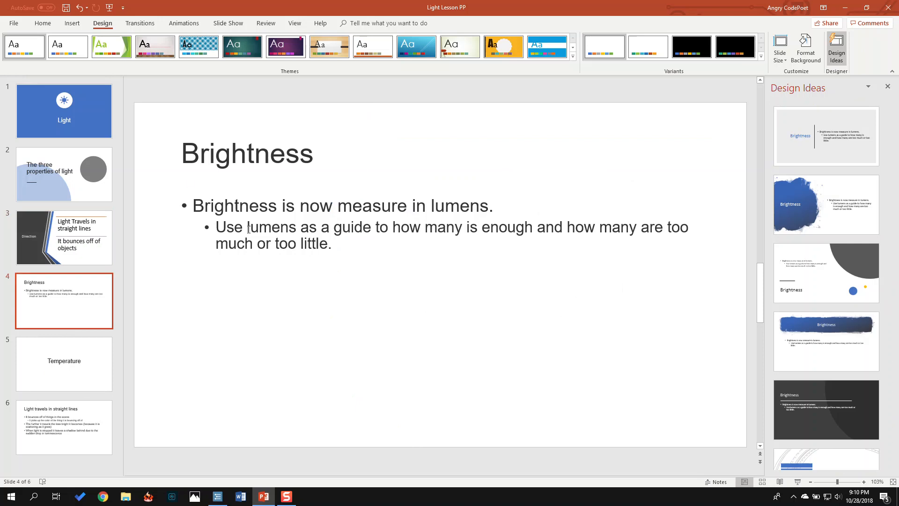
# Step: Promote the Brightness sub-bullet and apply the blue and green box layout
pyautogui.scroll(-3)
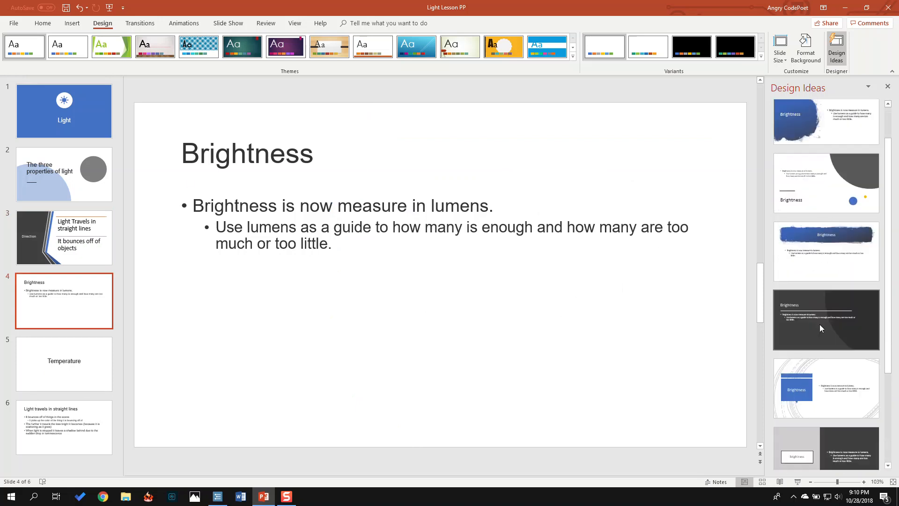
pyautogui.scroll(-3)
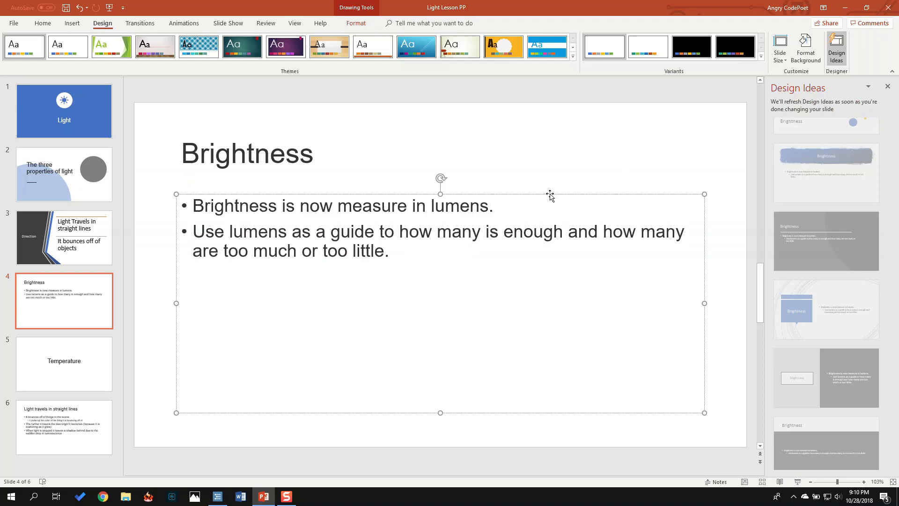
pyautogui.click(247, 153)
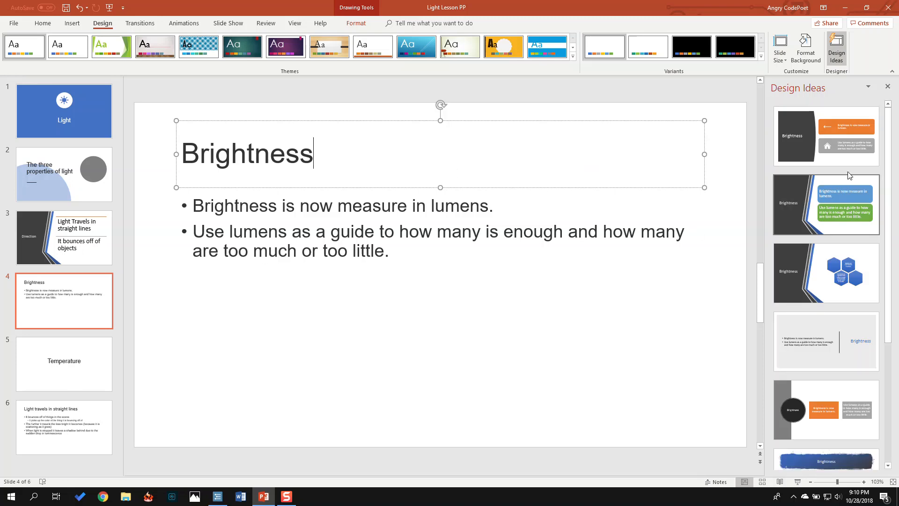
pyautogui.click(826, 204)
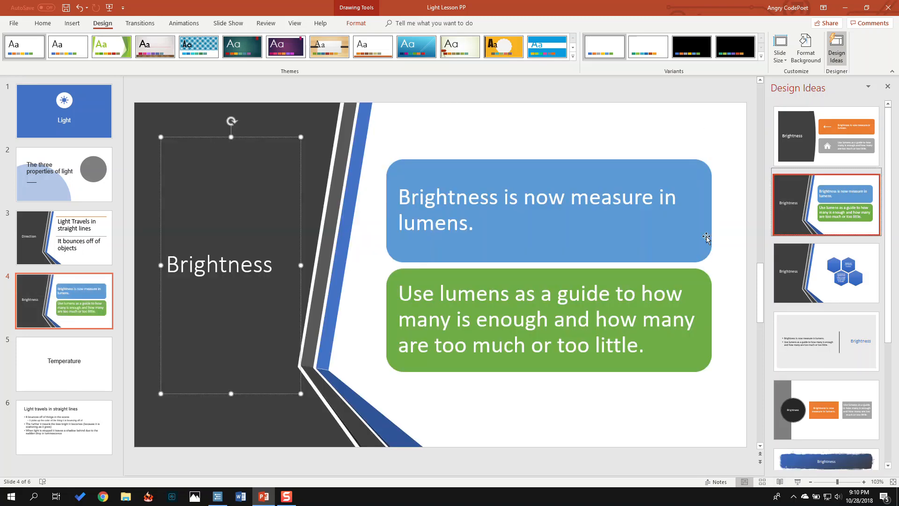
pyautogui.moveTo(94, 372)
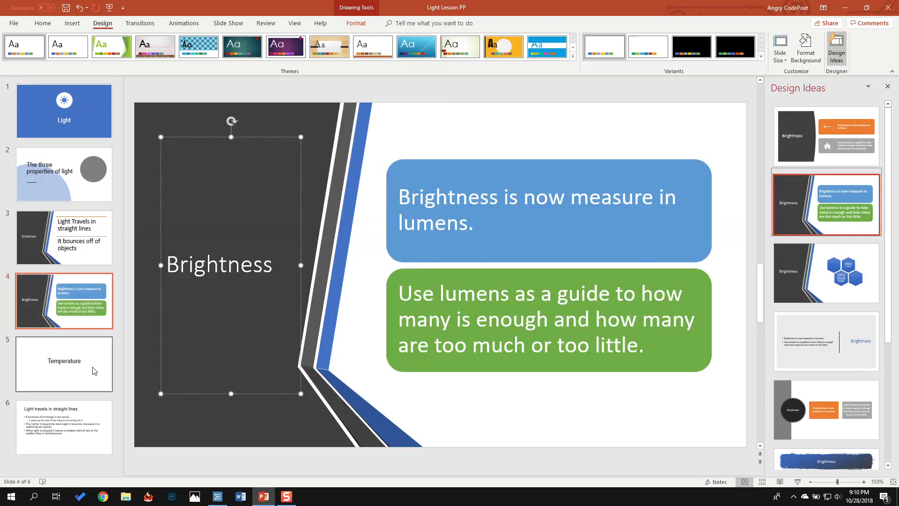
pyautogui.click(64, 364)
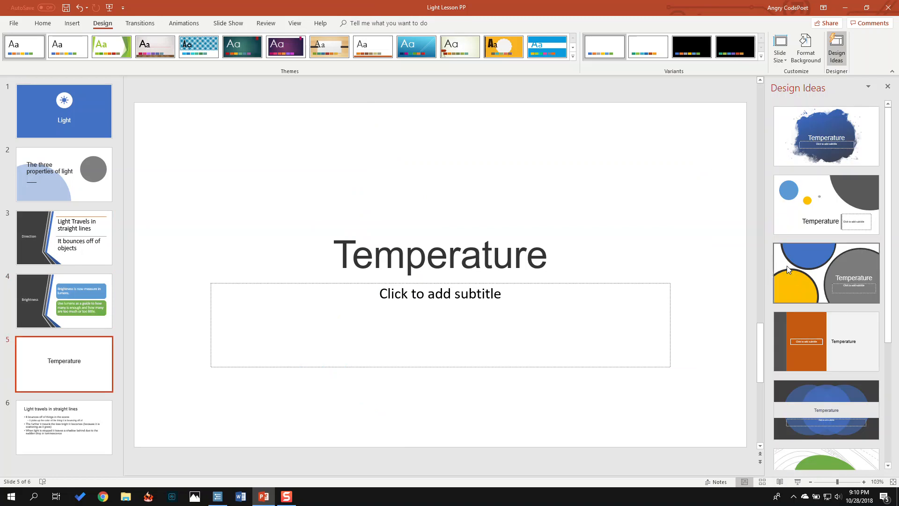
pyautogui.moveTo(811, 278)
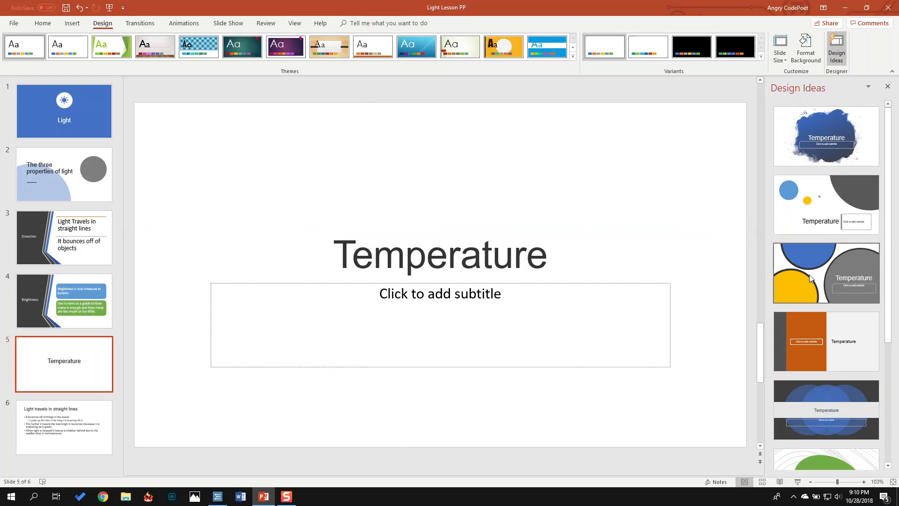
# Step: Apply overlapping circles to Temperature and the striped orange-and-gray box layout to slide 6
pyautogui.click(826, 273)
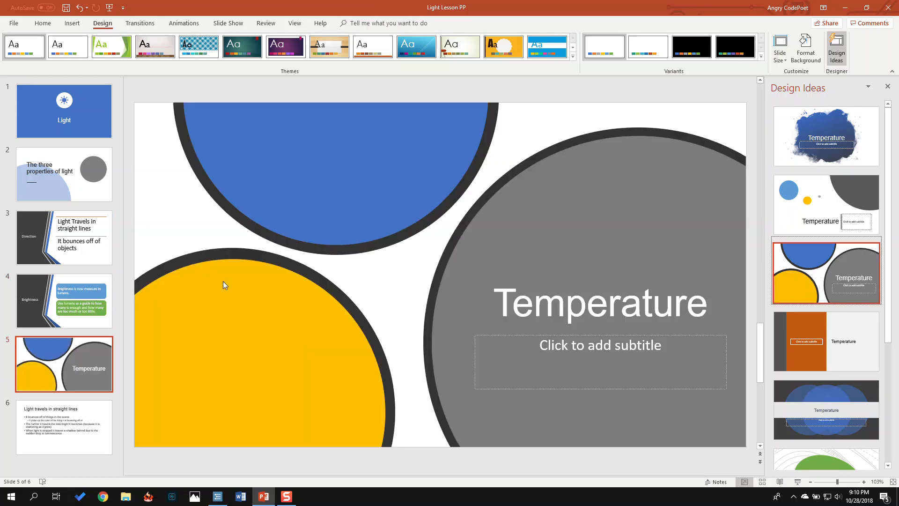
pyautogui.click(64, 427)
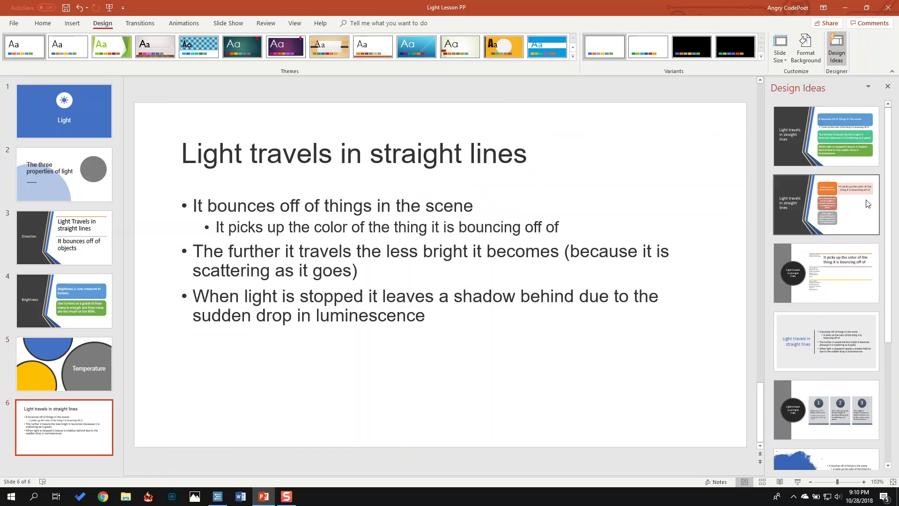
pyautogui.moveTo(799, 211)
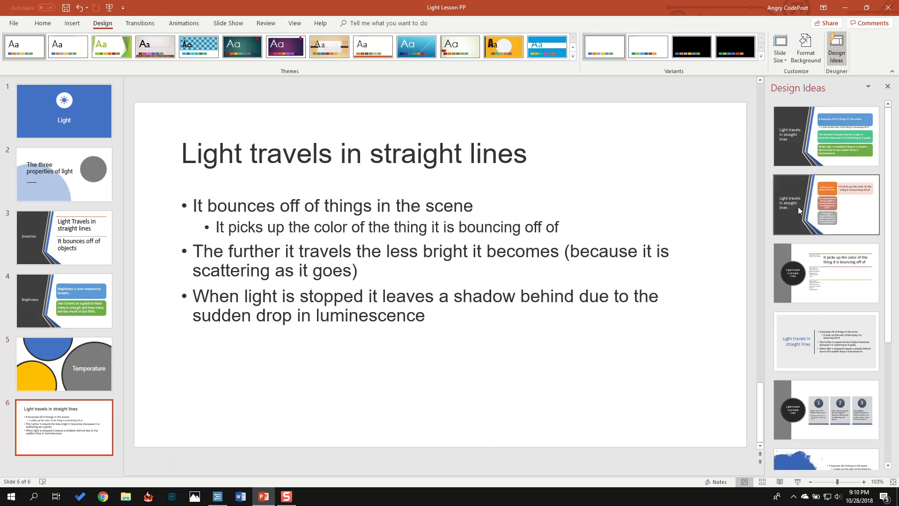
pyautogui.click(825, 205)
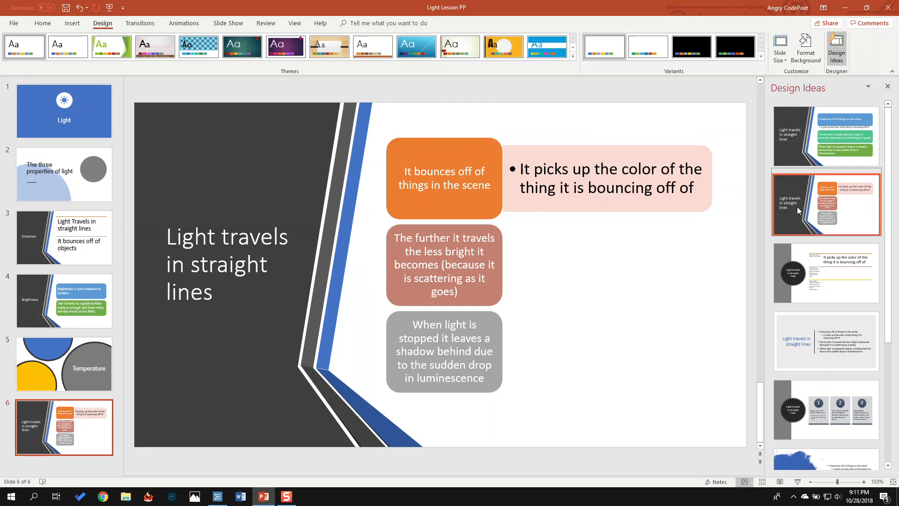
pyautogui.click(64, 111)
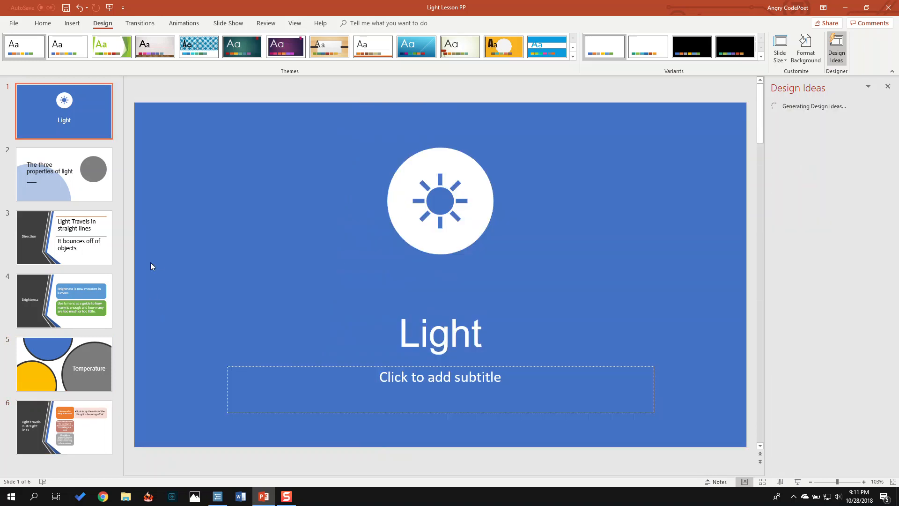
# Step: Review the Direction, Light, Brightness and Light travels slides in turn
pyautogui.click(64, 238)
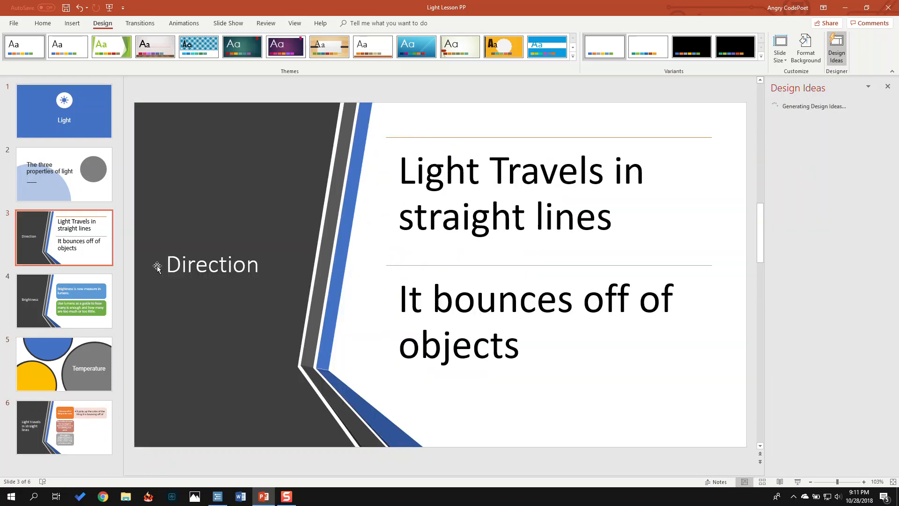
pyautogui.click(64, 111)
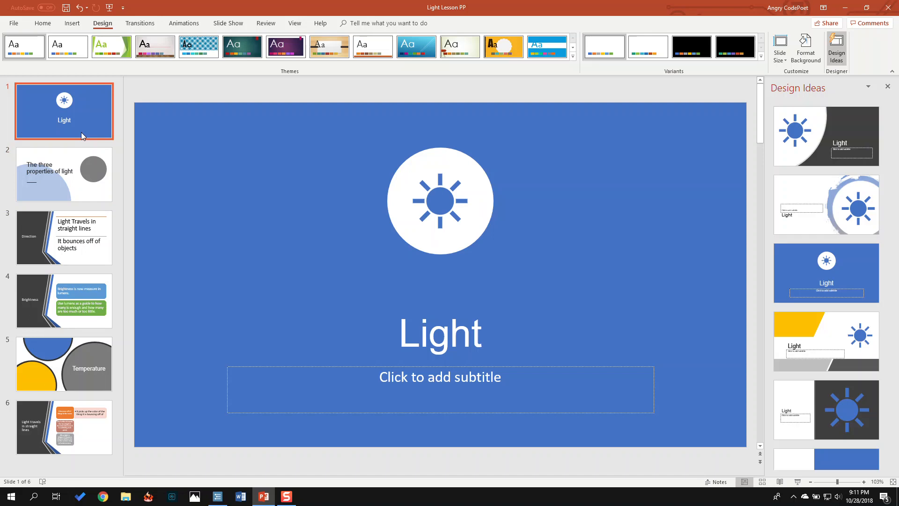
pyautogui.click(64, 175)
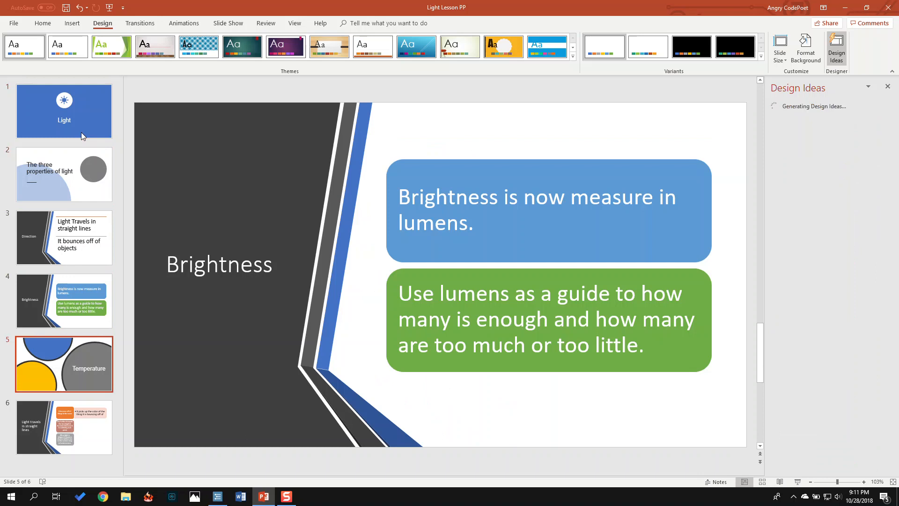
pyautogui.click(64, 427)
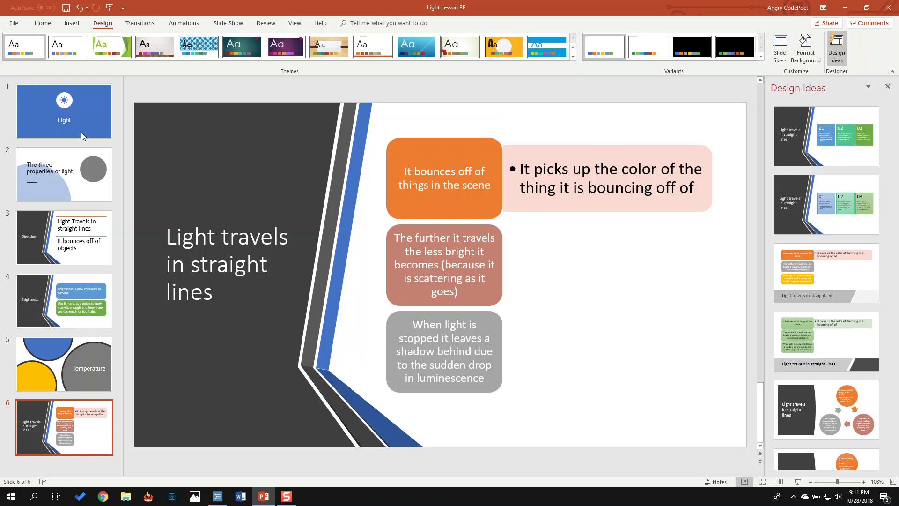
pyautogui.moveTo(870, 77)
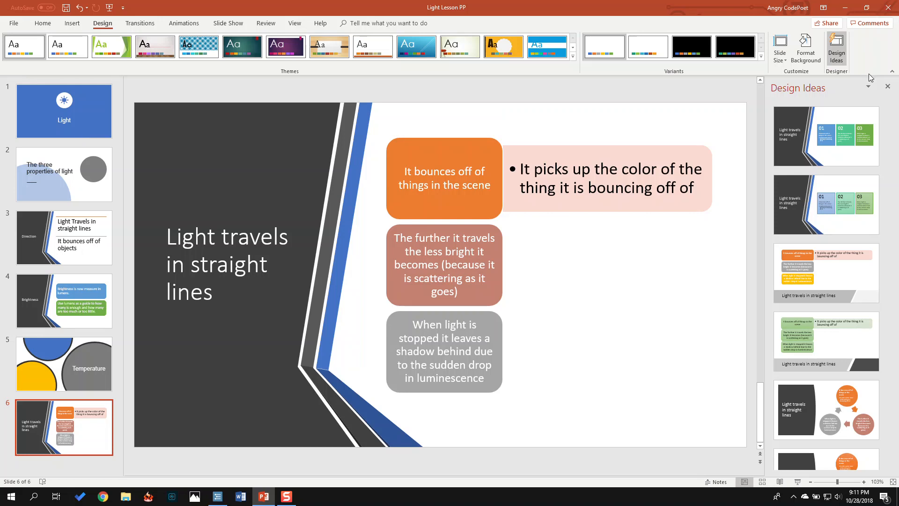